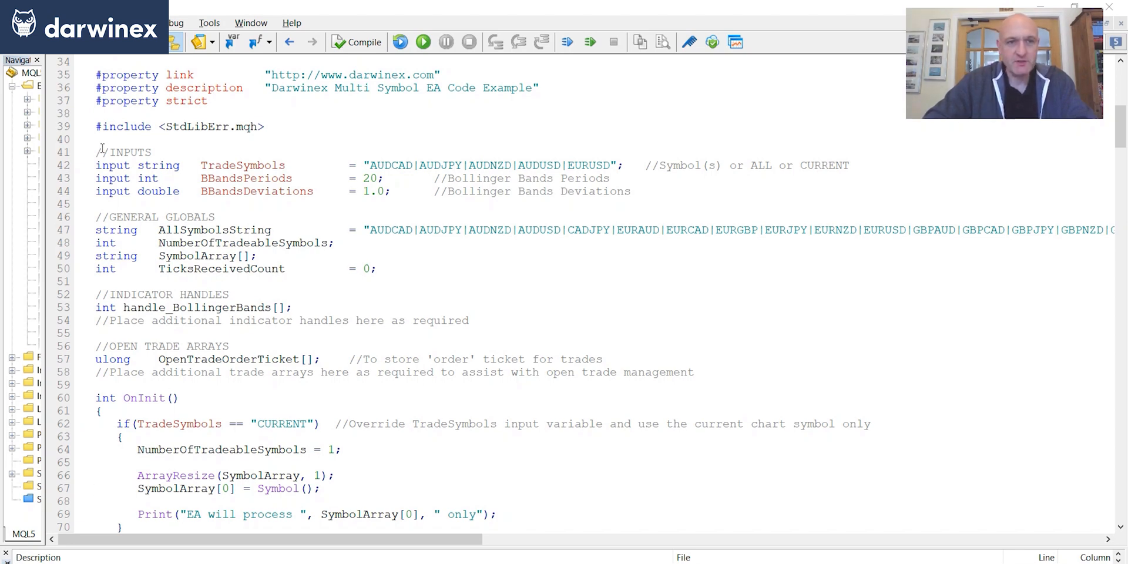
Highlight the INPUTS heading, the TradeSymbols name and part of its symbol list.
double_click(126, 151)
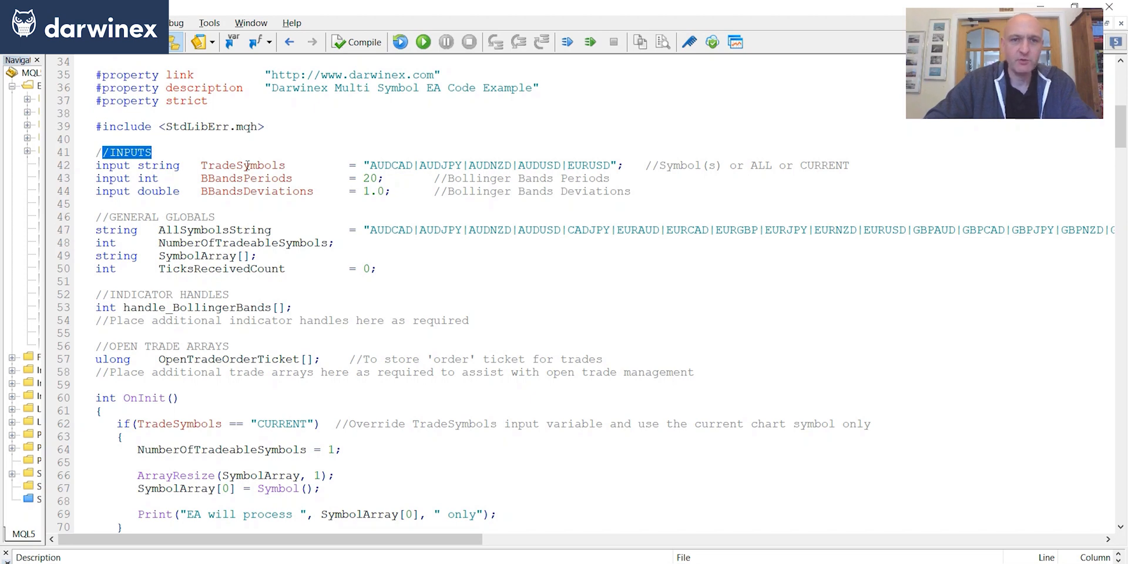
double_click(243, 164)
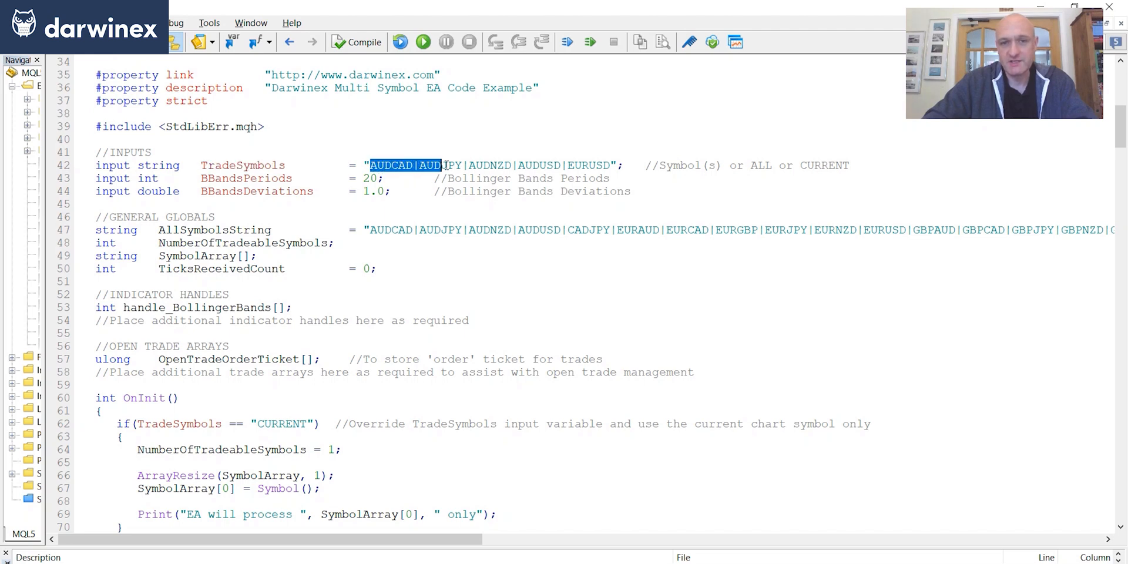
drag(445, 165, 608, 165)
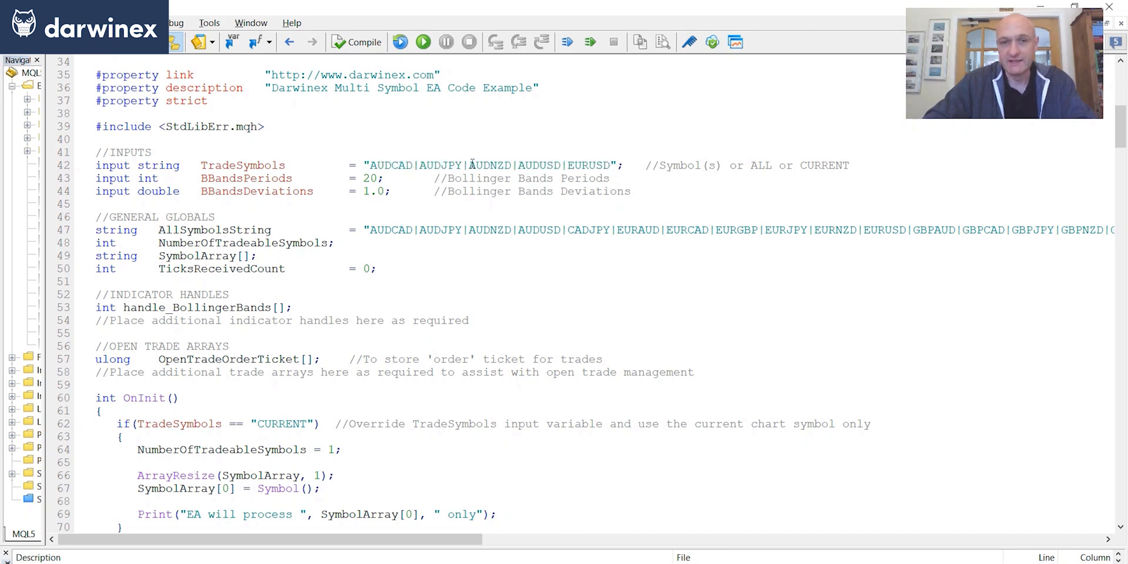
click(466, 164)
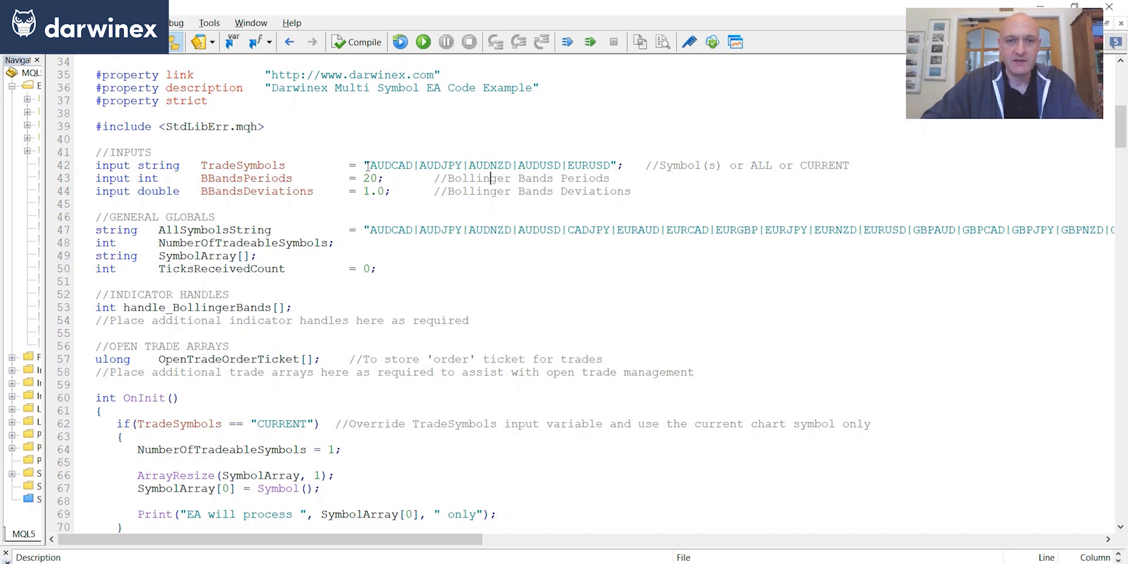
Replace the TradeSymbols symbol list with 'ALL' and review the AllSymbolsString line.
drag(369, 164, 607, 165)
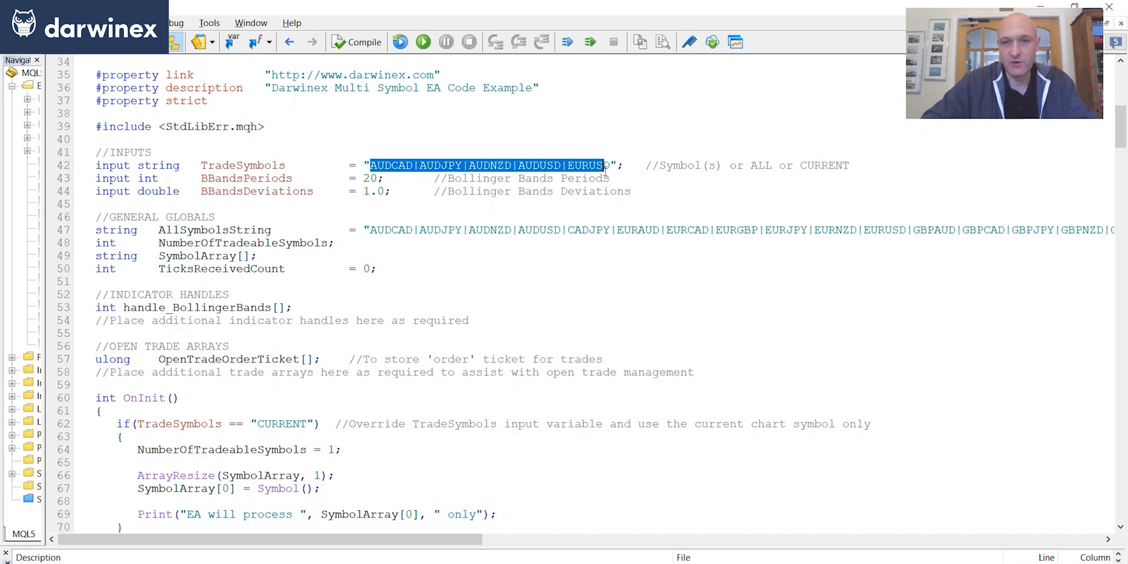
text(A)
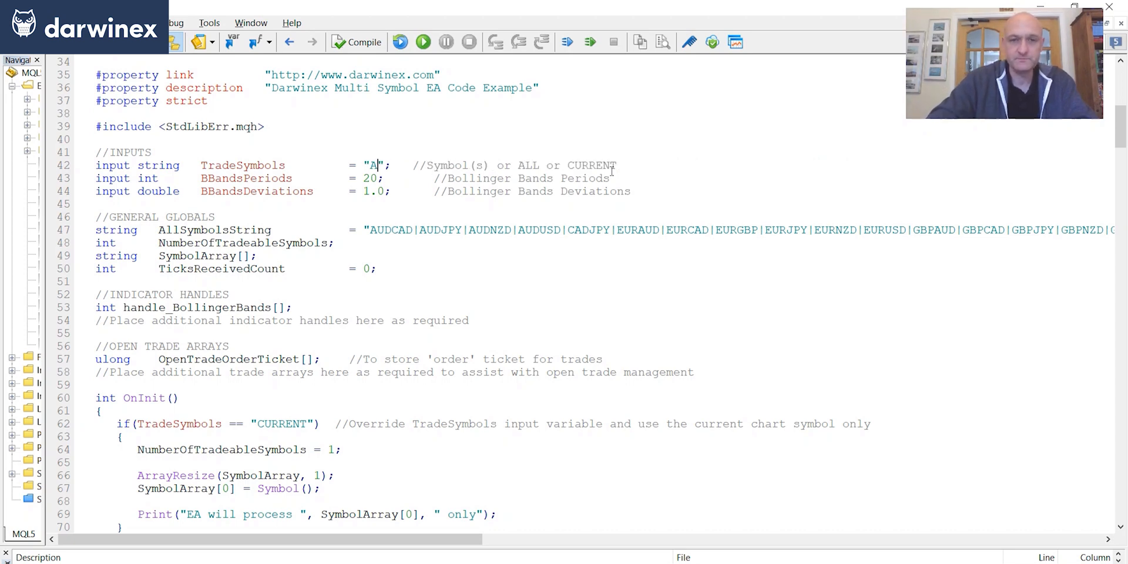
text(LL)
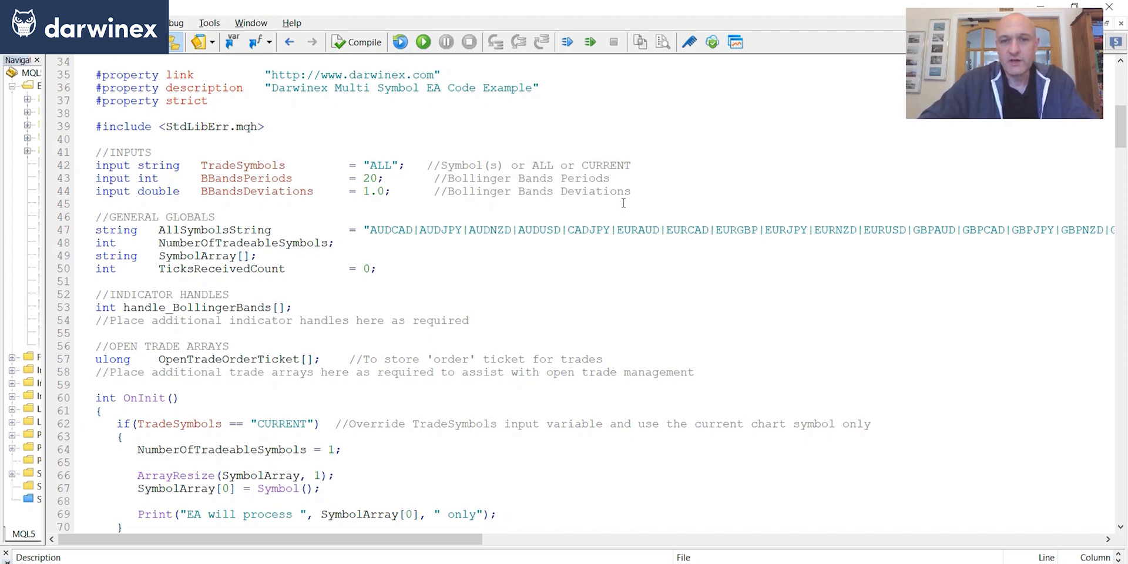
mouse_move(171, 228)
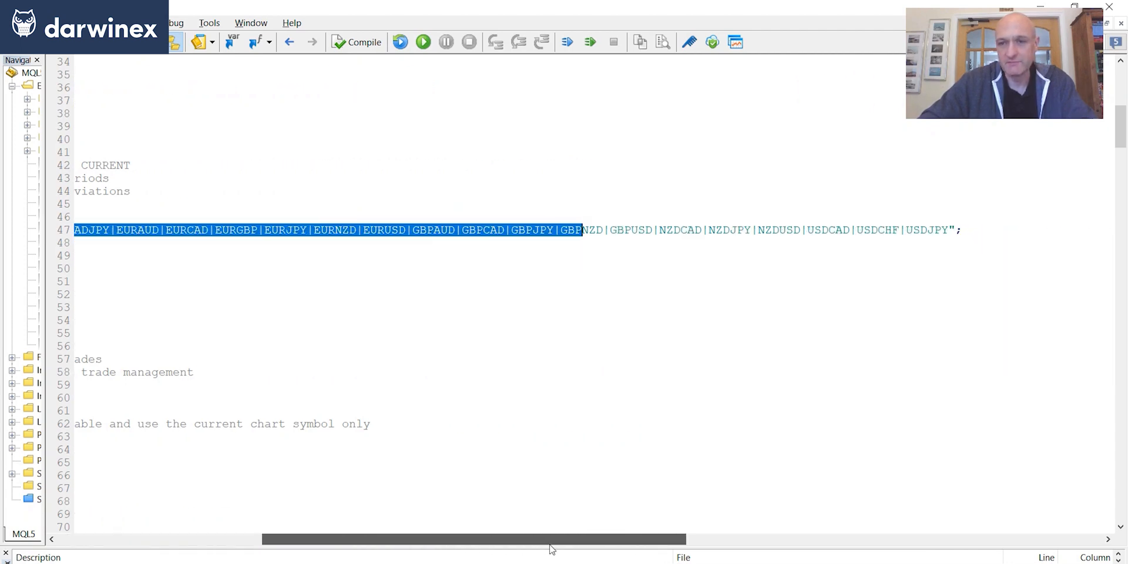
scroll(left, 3)
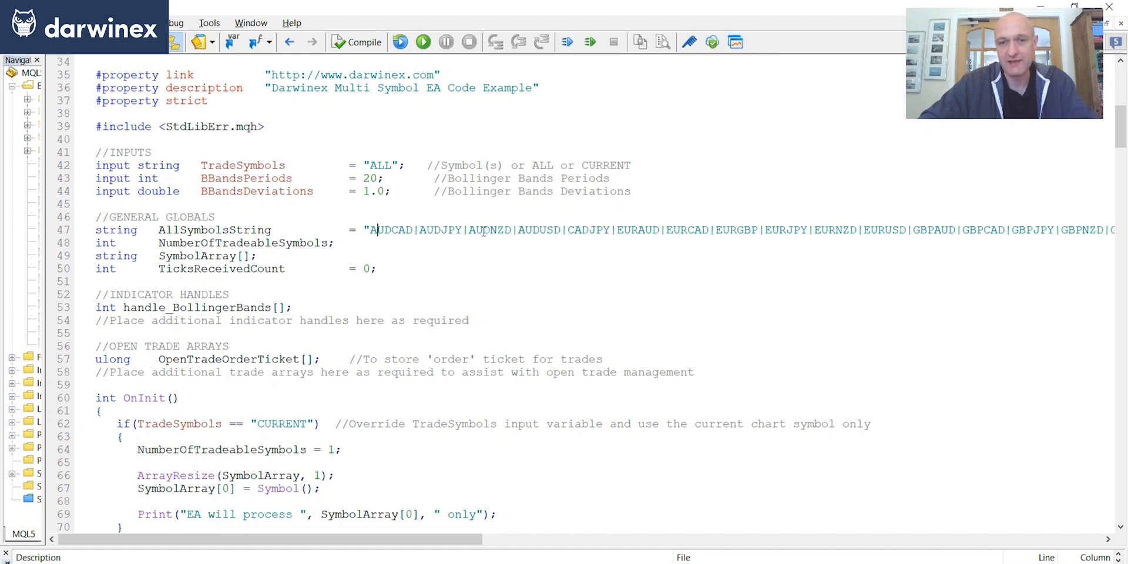
mouse_move(523, 230)
text(UDCAD|AUDJPY|AUDNZD|AUDUSD|EURUSD)
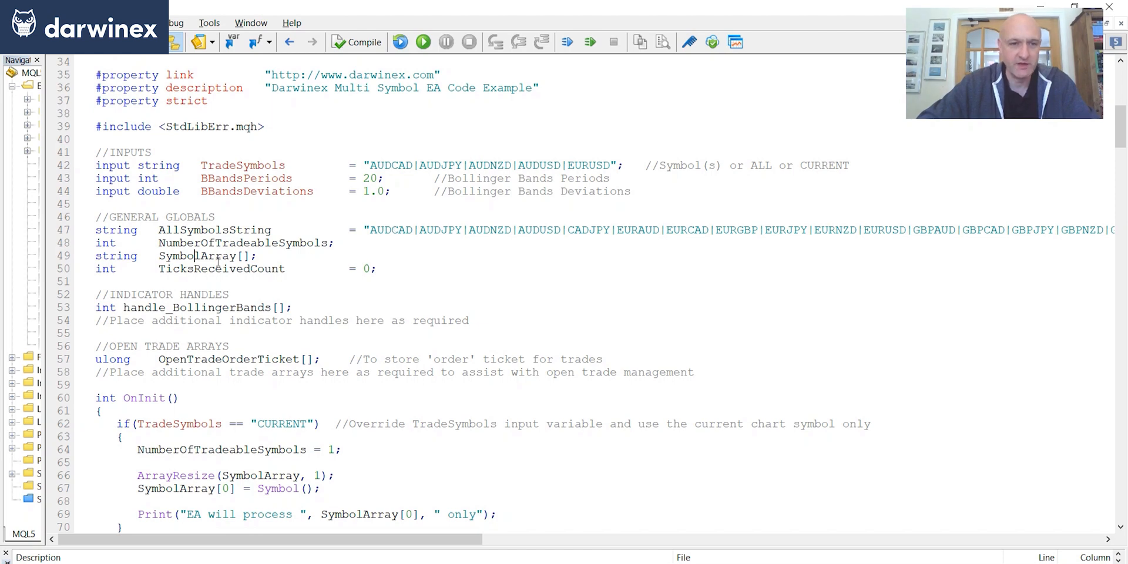
Highlight the SymbolArray global variable name while explaining the globals.
double_click(197, 256)
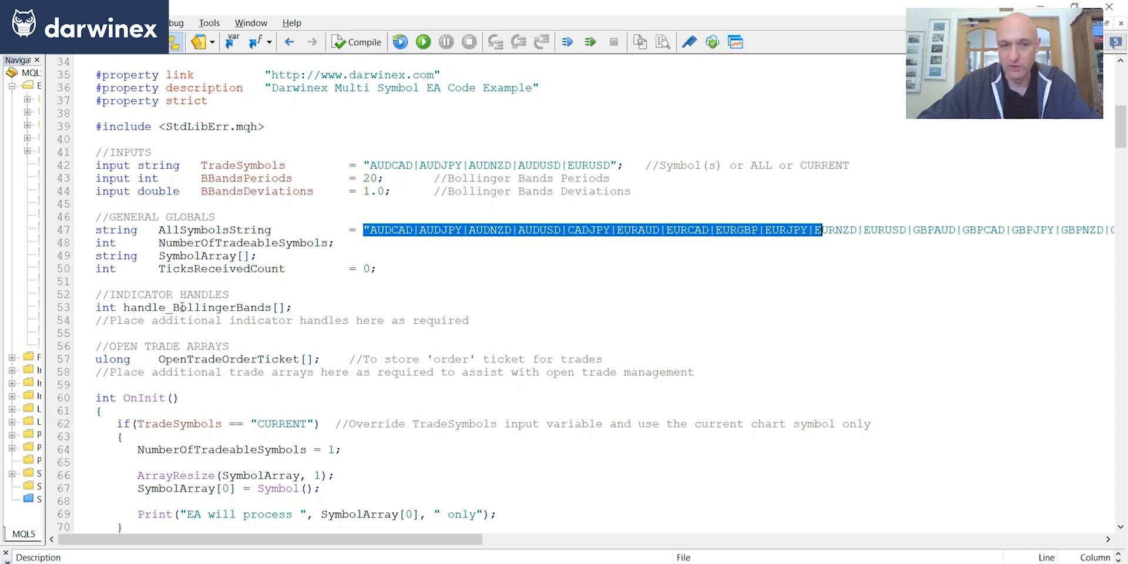
click(279, 308)
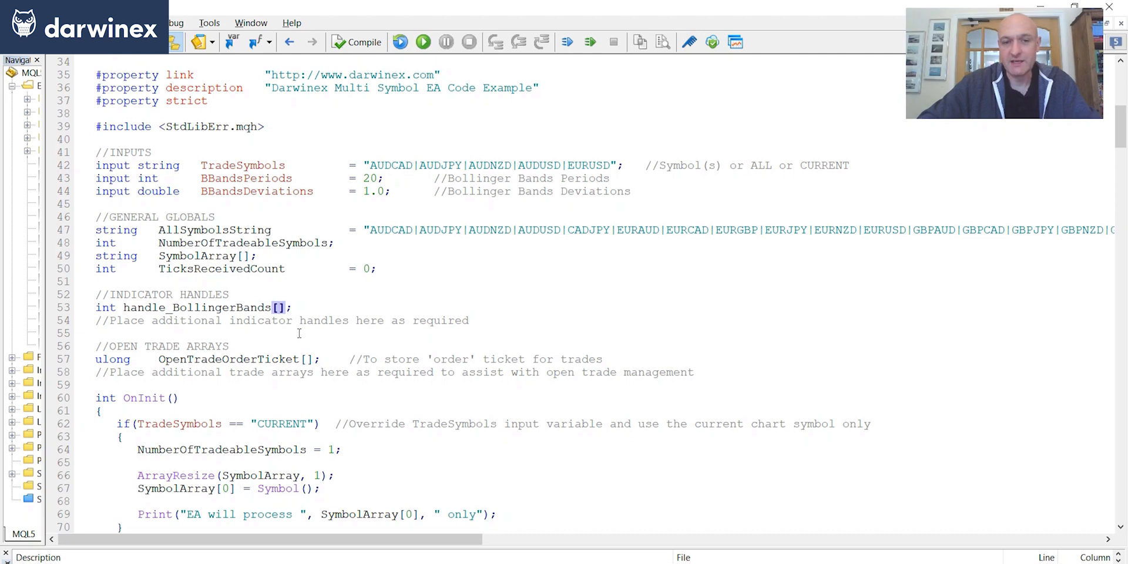
double_click(440, 165)
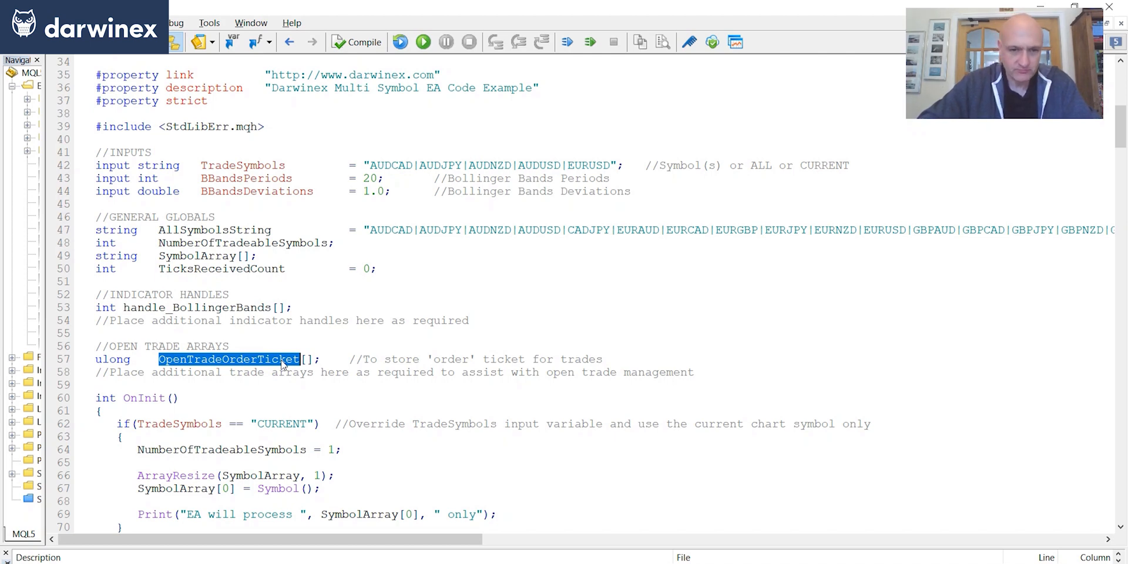
mouse_move(282, 365)
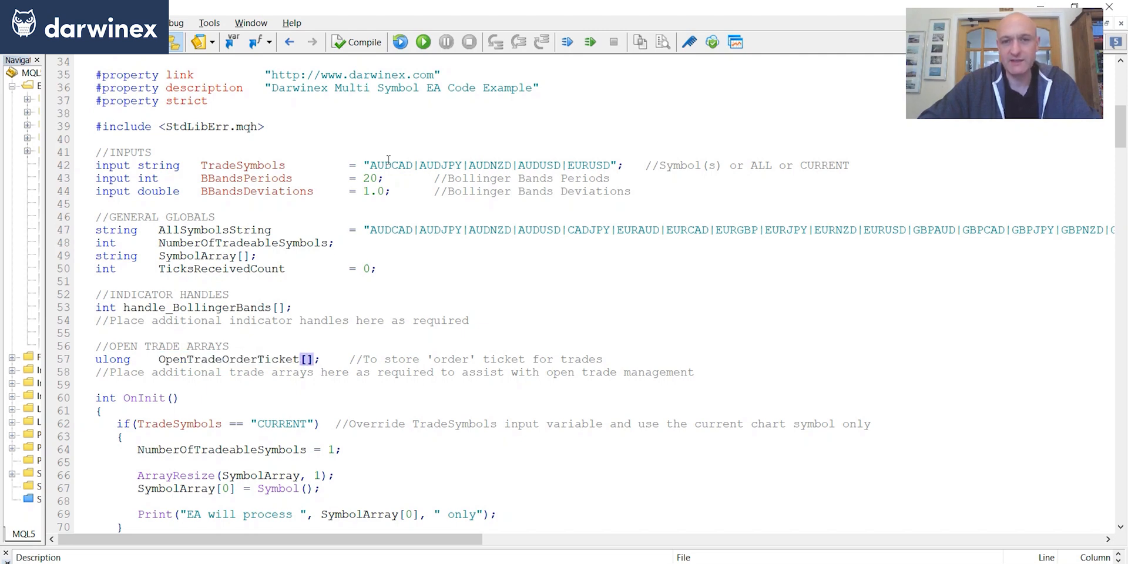
mouse_move(615, 173)
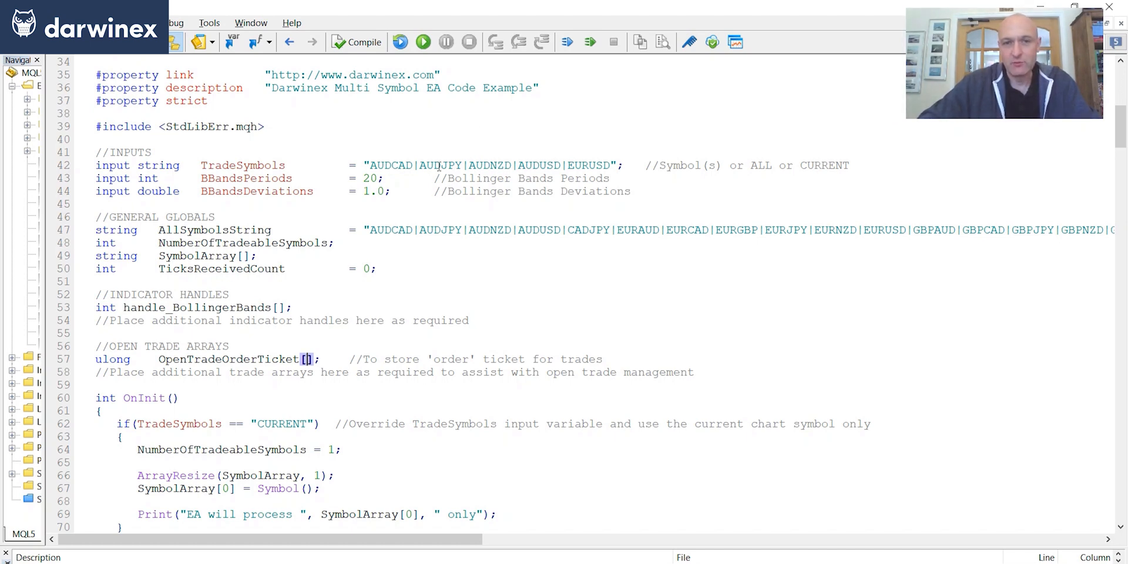
double_click(439, 165)
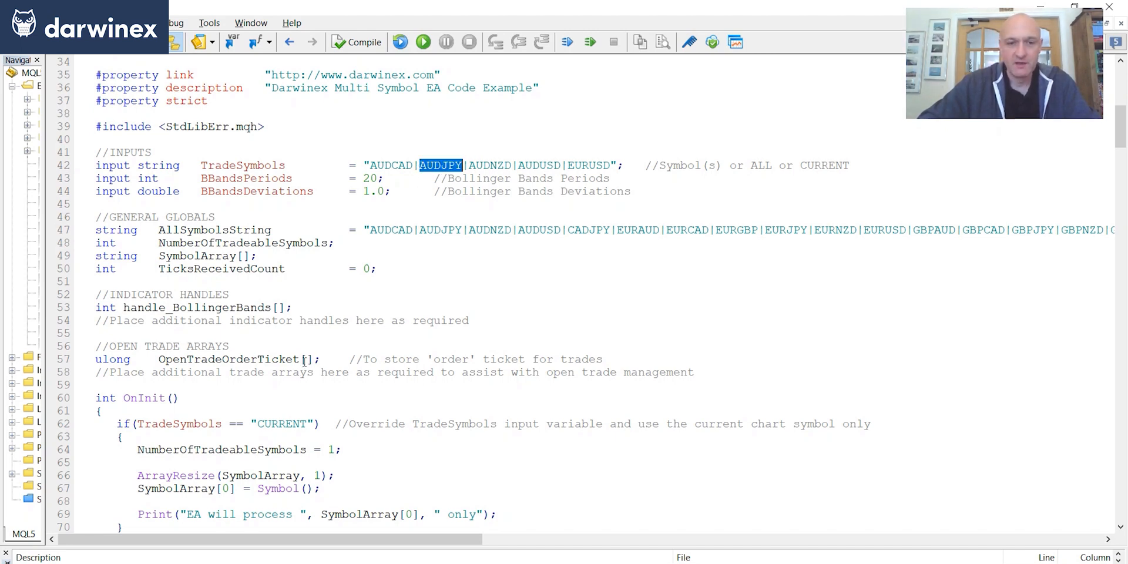
click(304, 359)
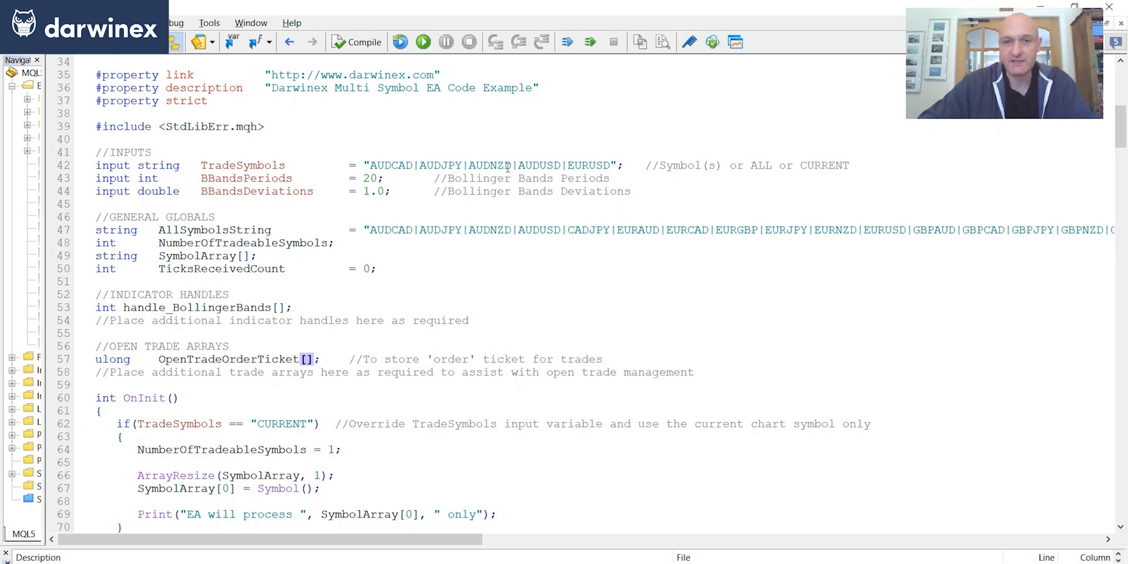
double_click(488, 165)
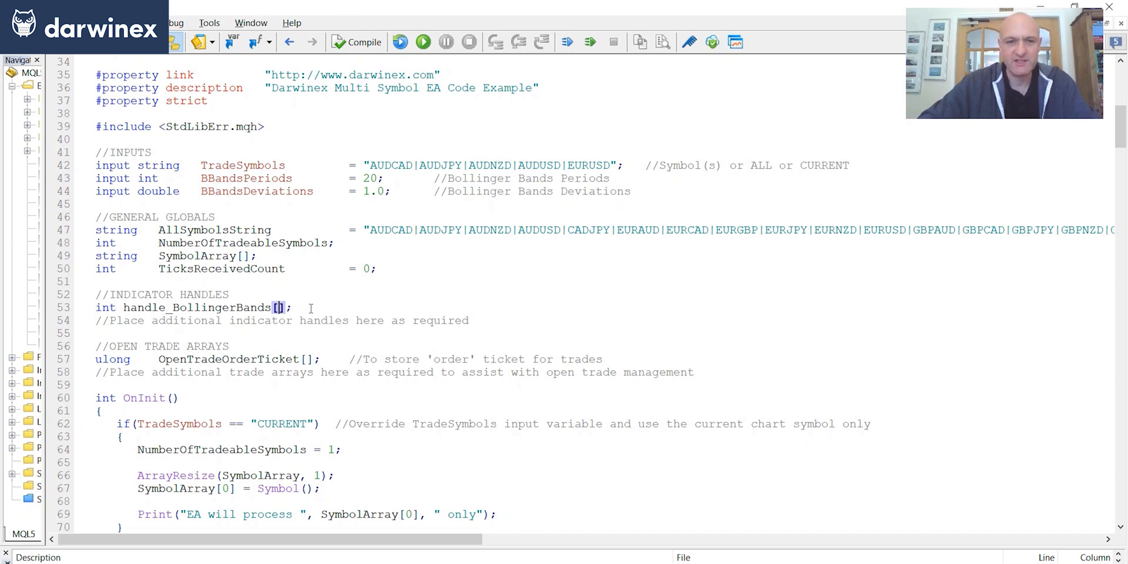
triple_click(195, 308)
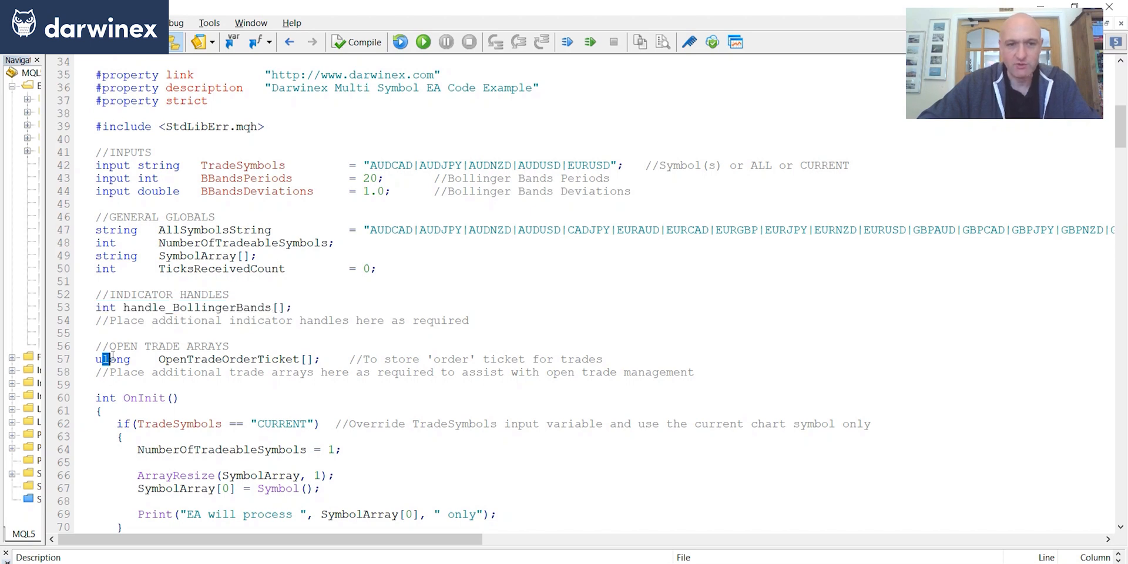
drag(108, 359, 318, 359)
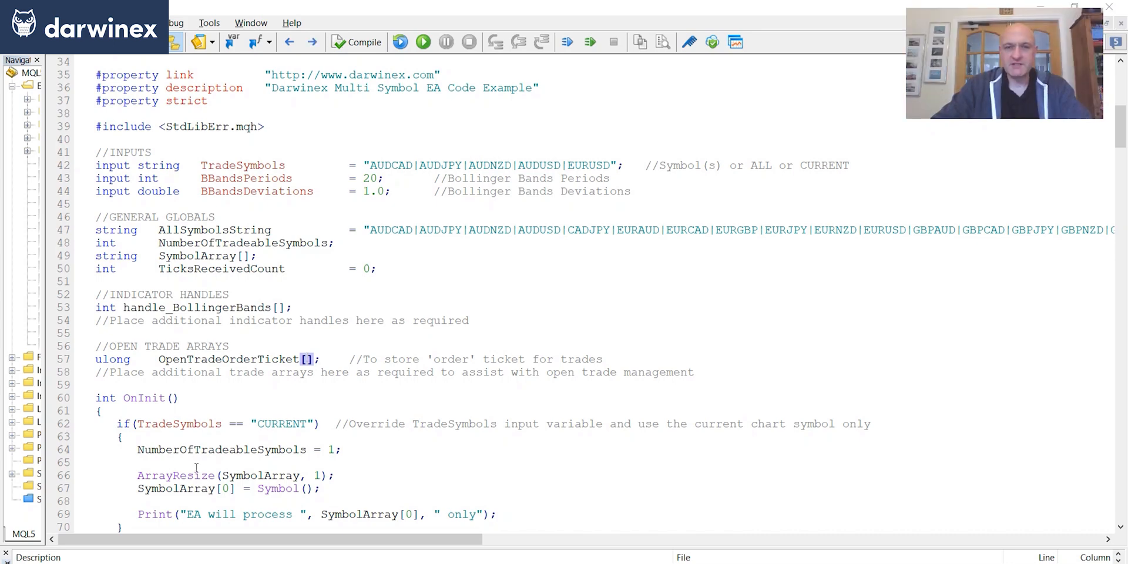
scroll(down, 3)
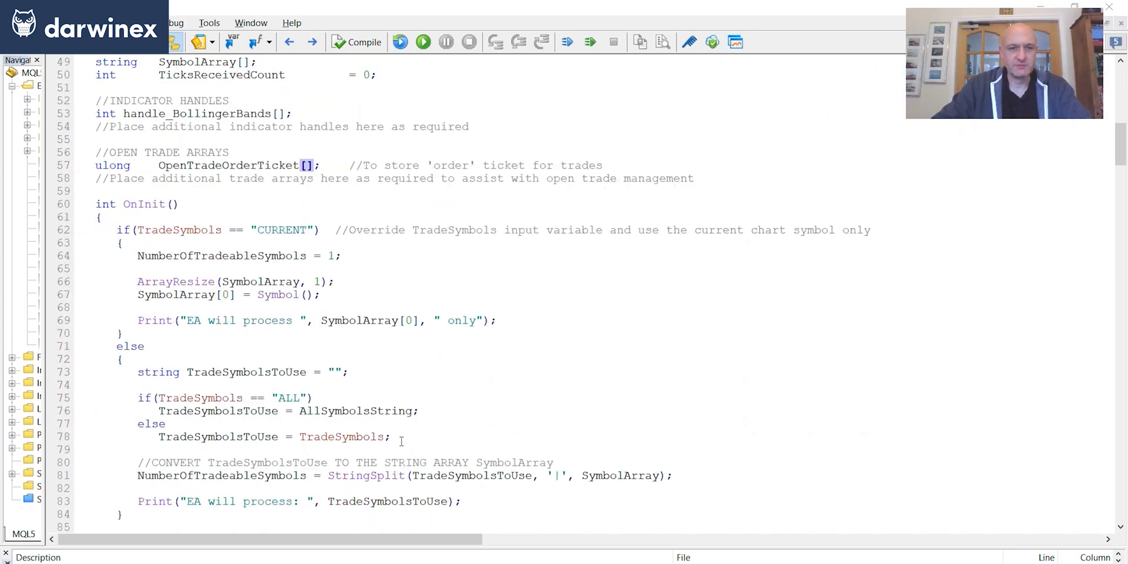
scroll(down, 3)
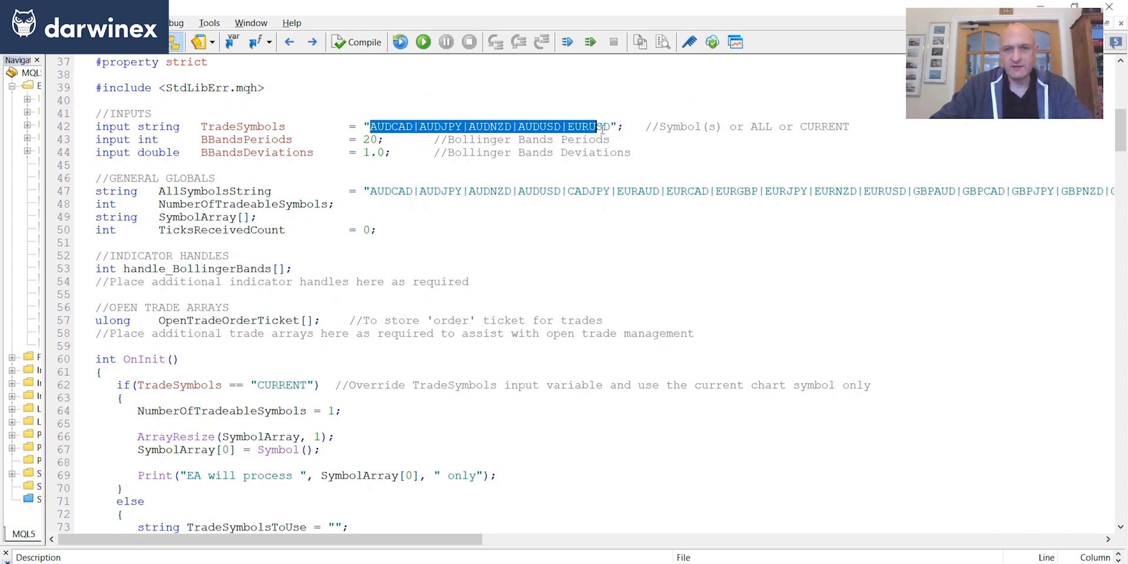
double_click(761, 127)
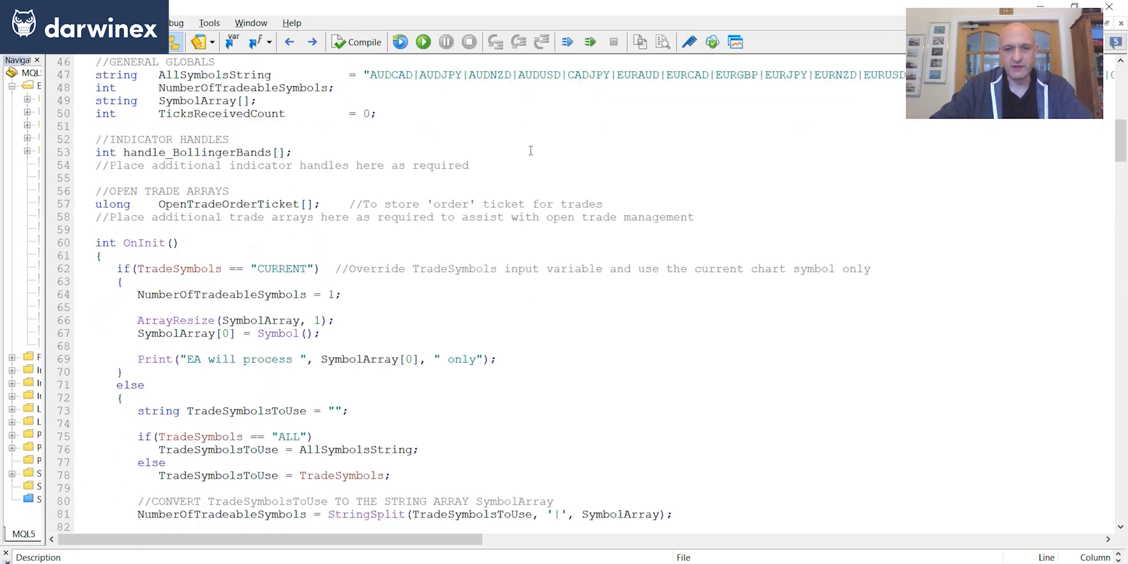
scroll(down, 3)
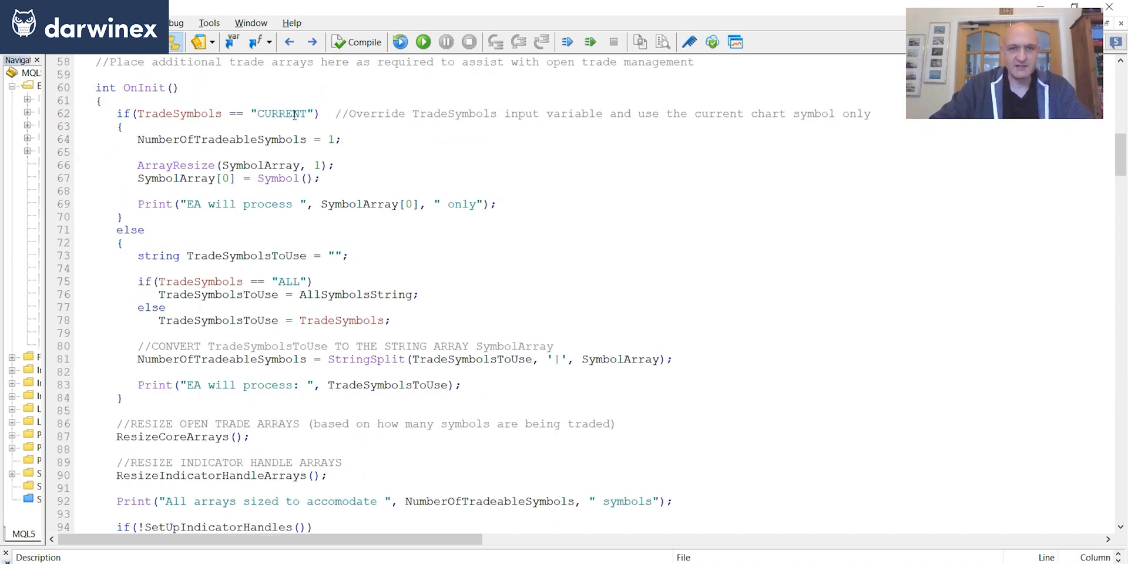
mouse_move(273, 139)
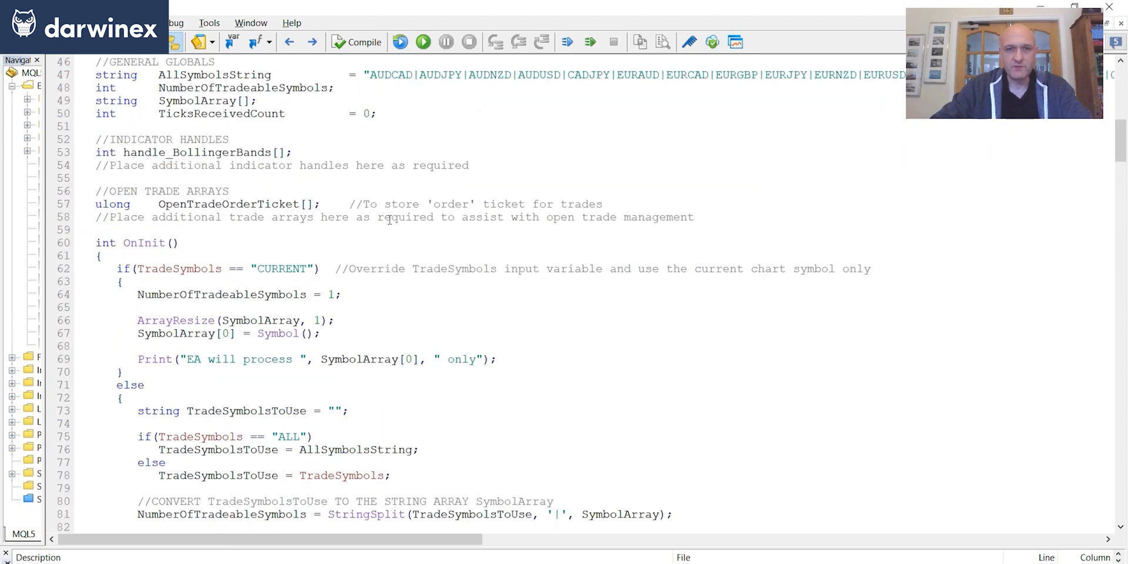
drag(369, 75, 597, 75)
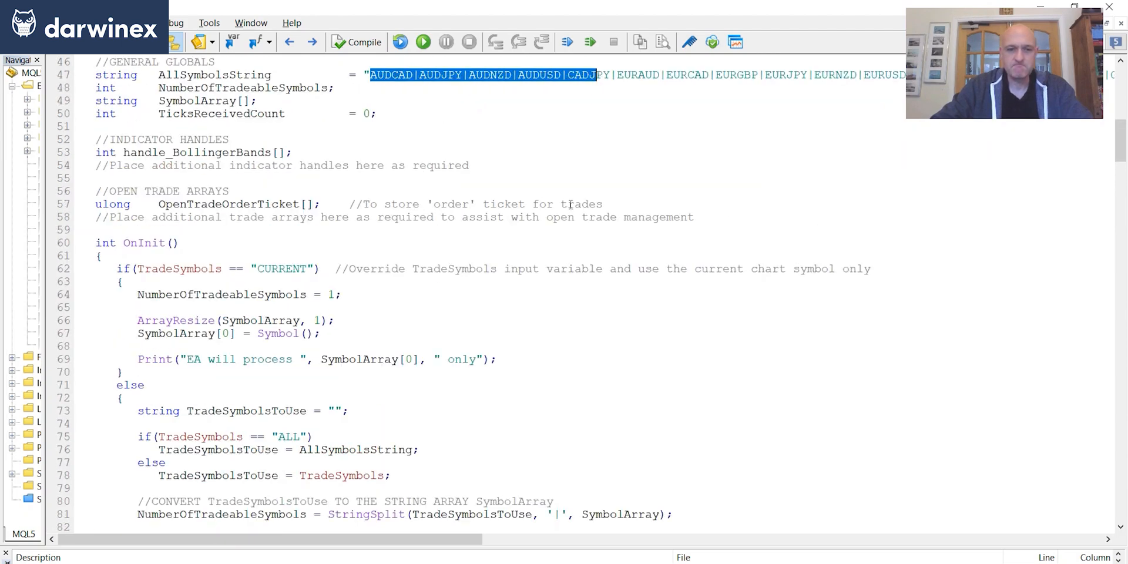
scroll(down, 3)
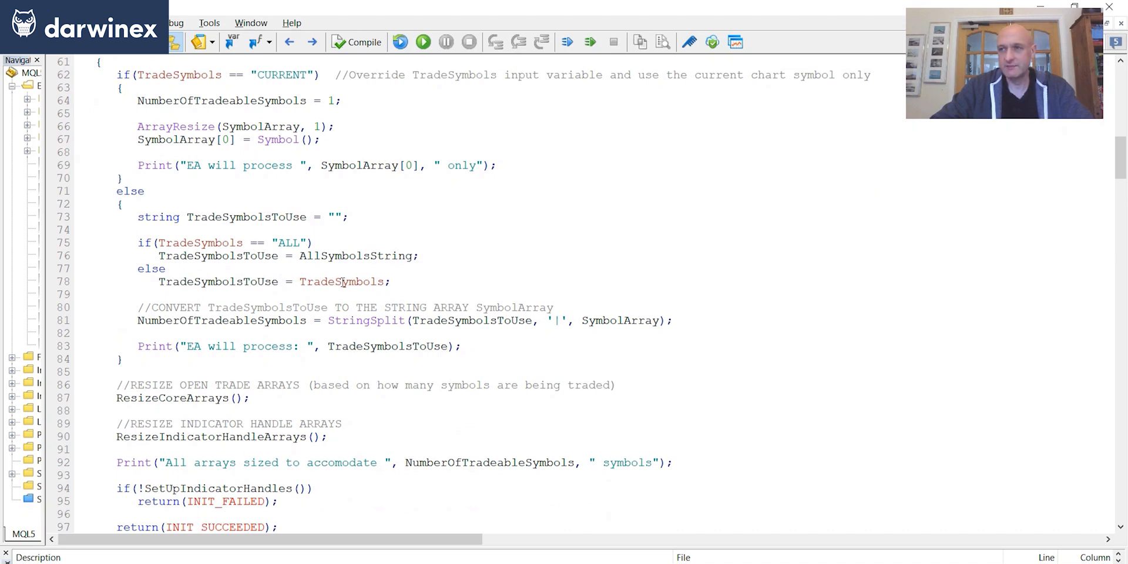
double_click(341, 281)
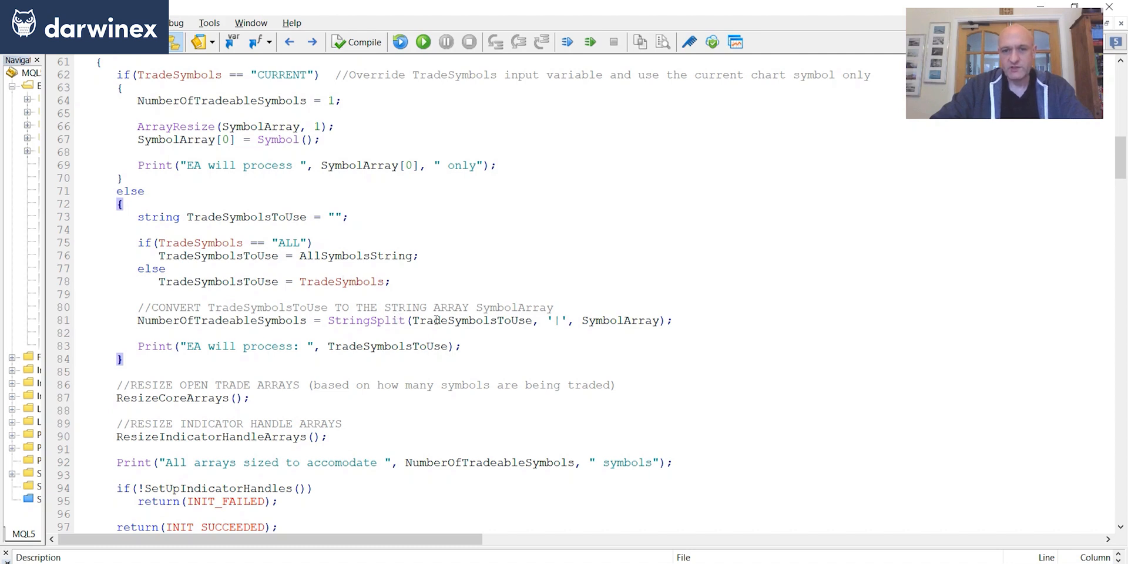
double_click(622, 320)
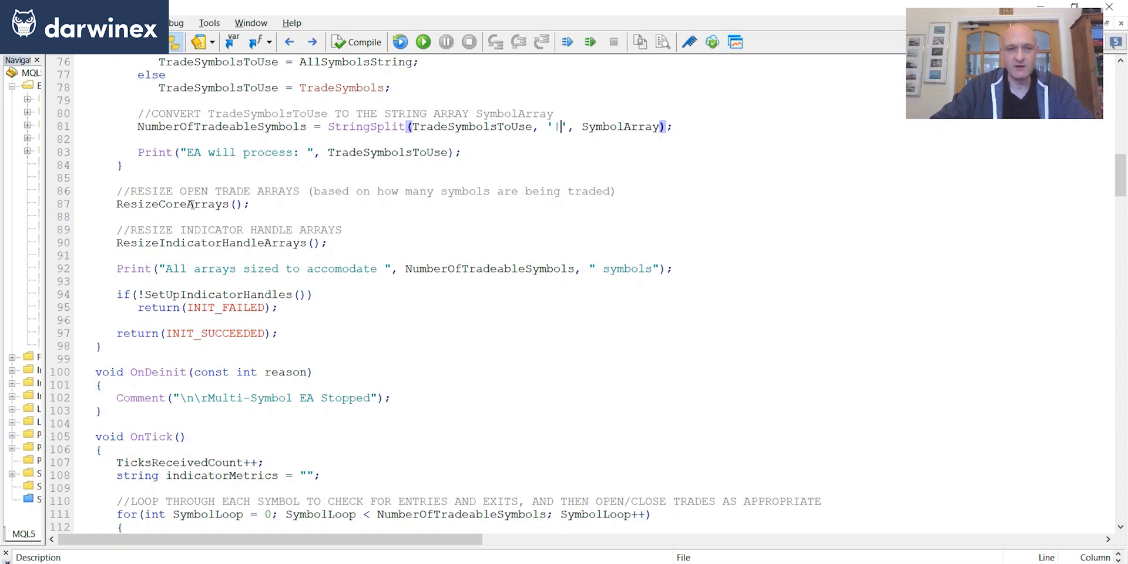
Find the ResizeCoreArrays definition from its call, then cancel the Find dialog.
double_click(172, 204)
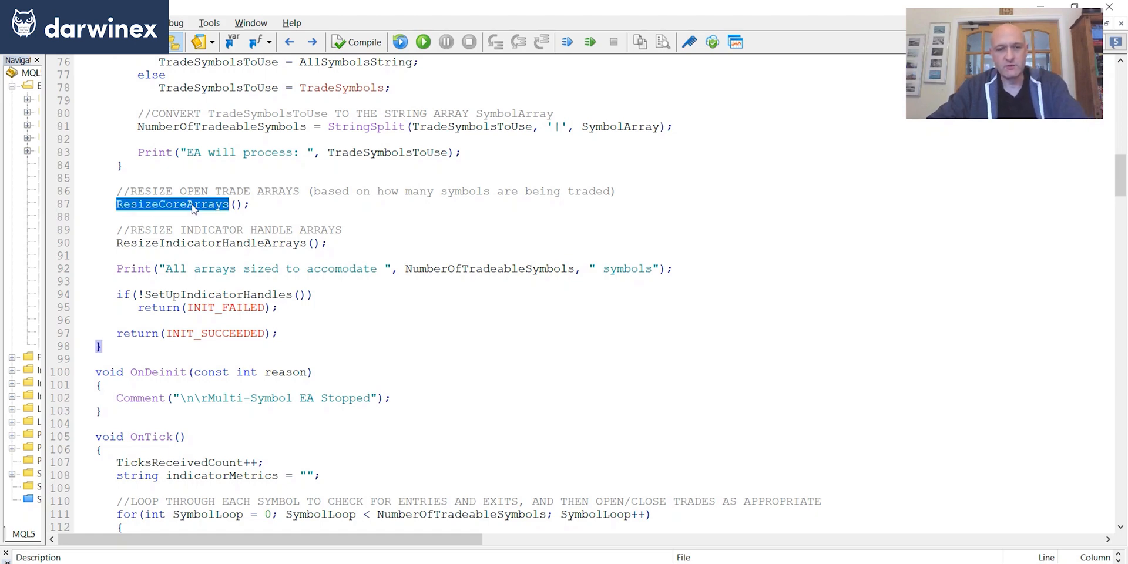
click(298, 163)
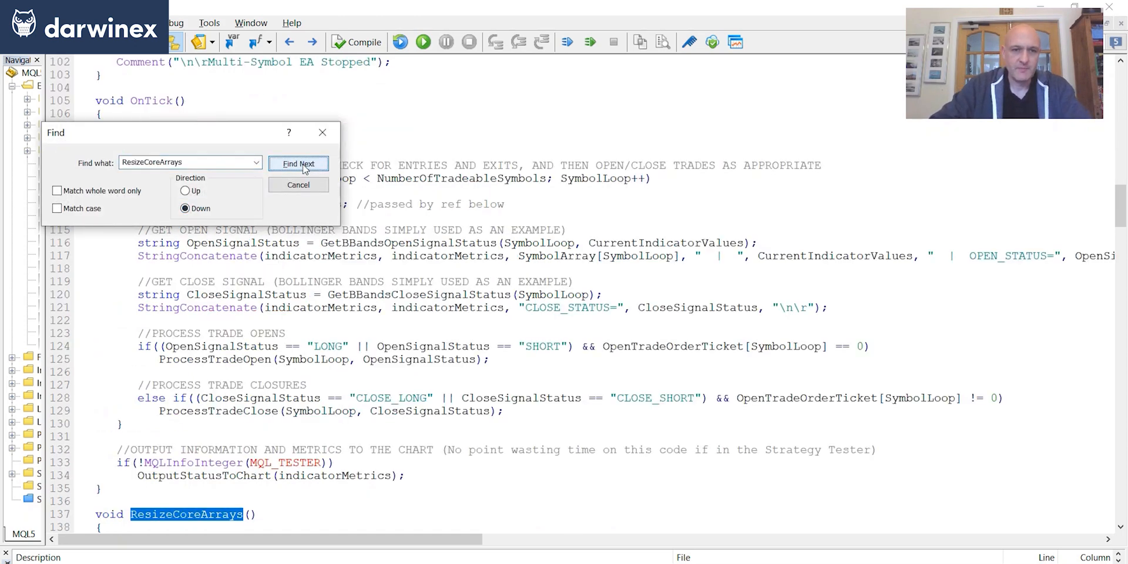
click(297, 164)
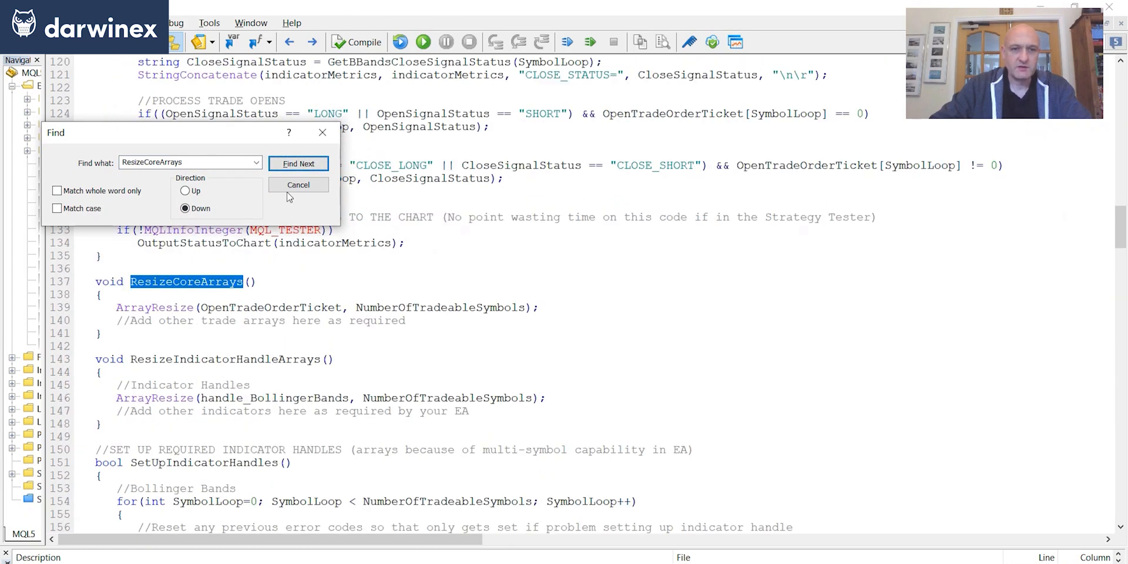
click(298, 185)
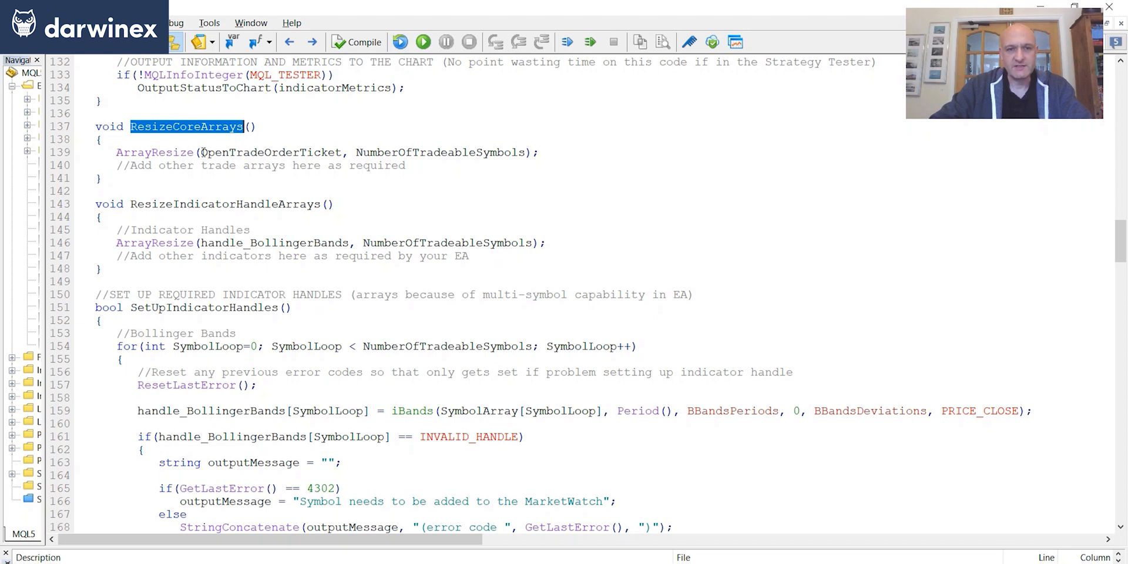
double_click(270, 152)
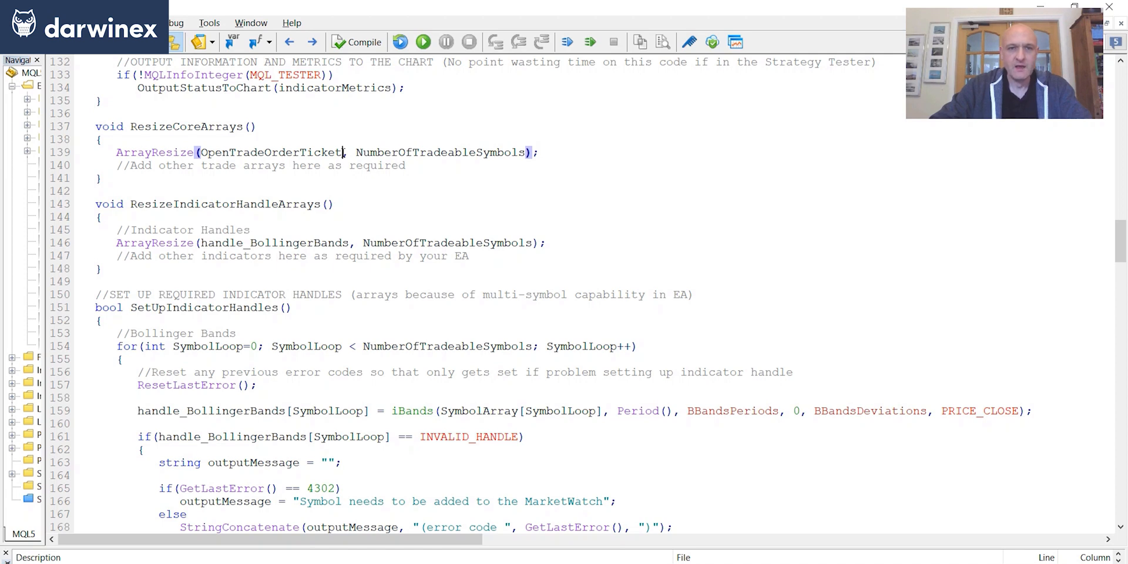
double_click(441, 152)
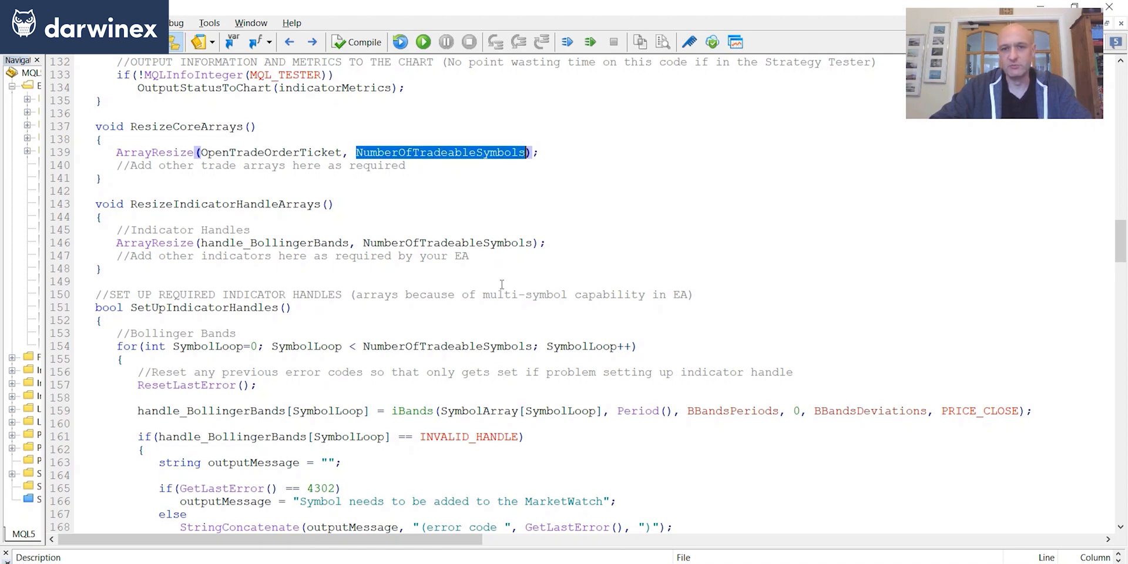
mouse_move(483, 157)
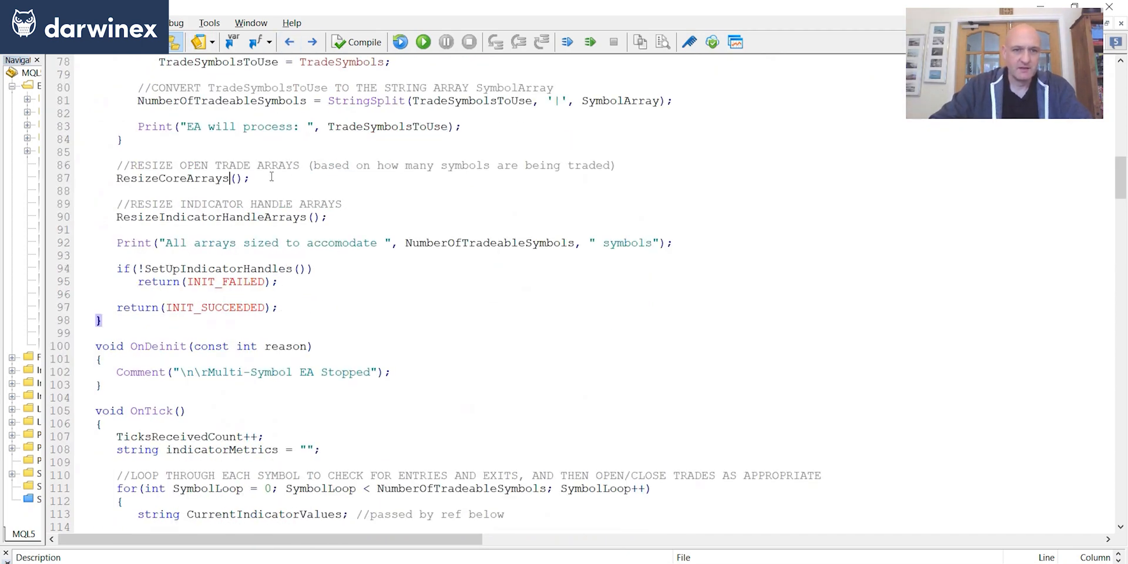
Jump from the ResizeIndicatorHandleArrays call on line 90 to its declaration.
double_click(211, 217)
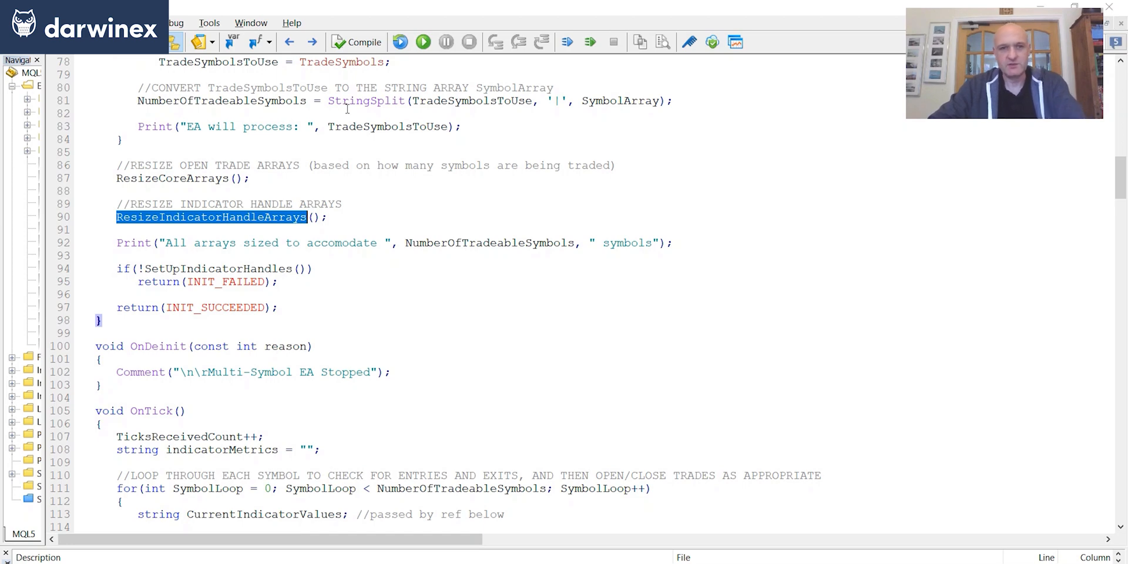
click(298, 163)
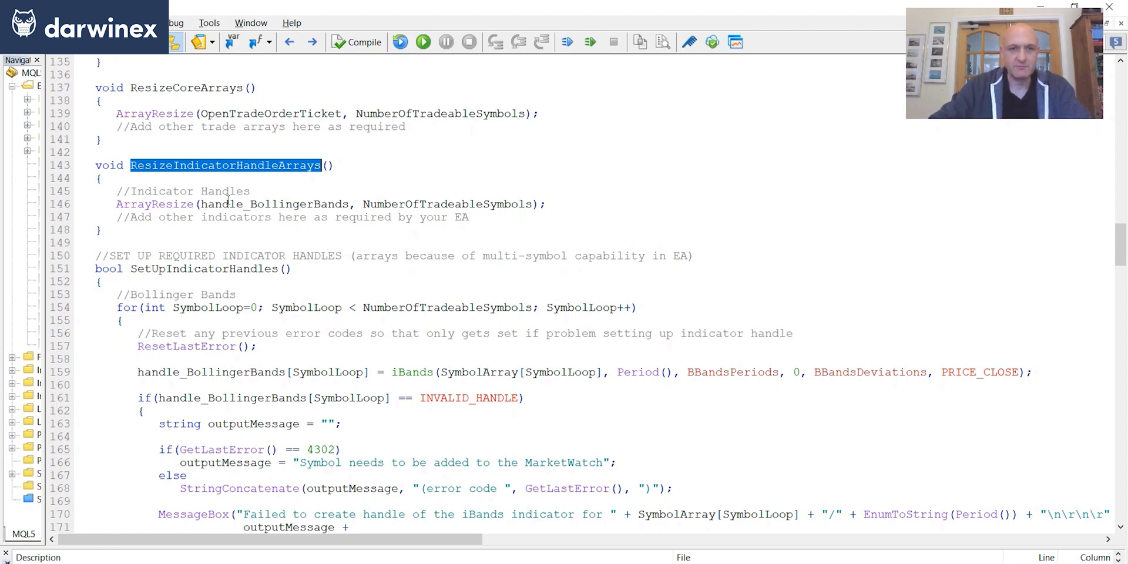
Select SetUpIndicatorHandles on line 94 of OnInit to search for it.
double_click(273, 204)
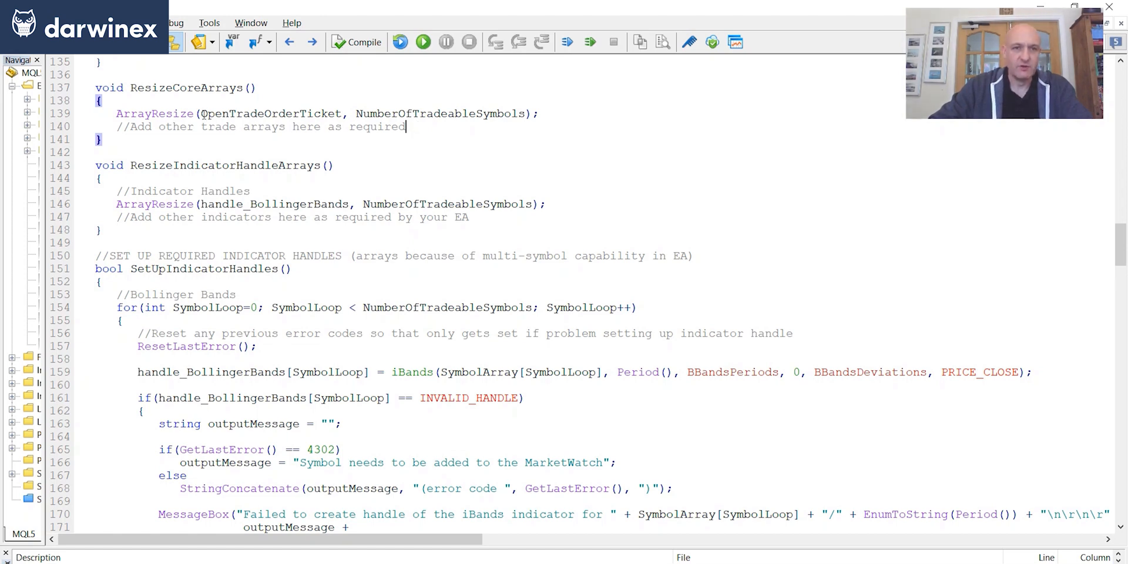
double_click(216, 113)
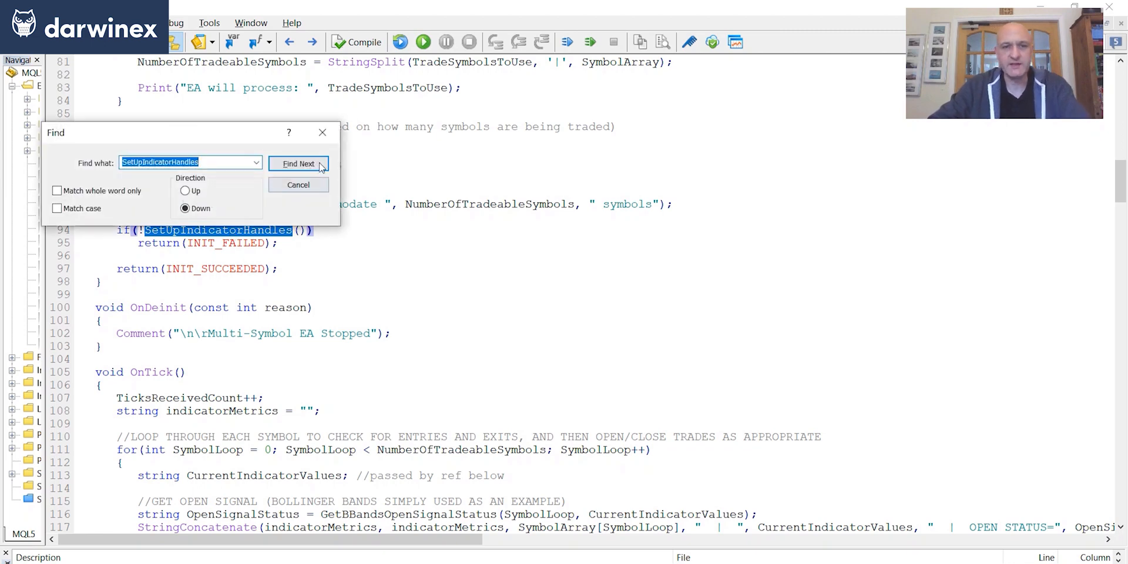
Find the SetUpIndicatorHandles definition, cancel Find, and highlight the SymbolLoop index on line 159.
click(298, 164)
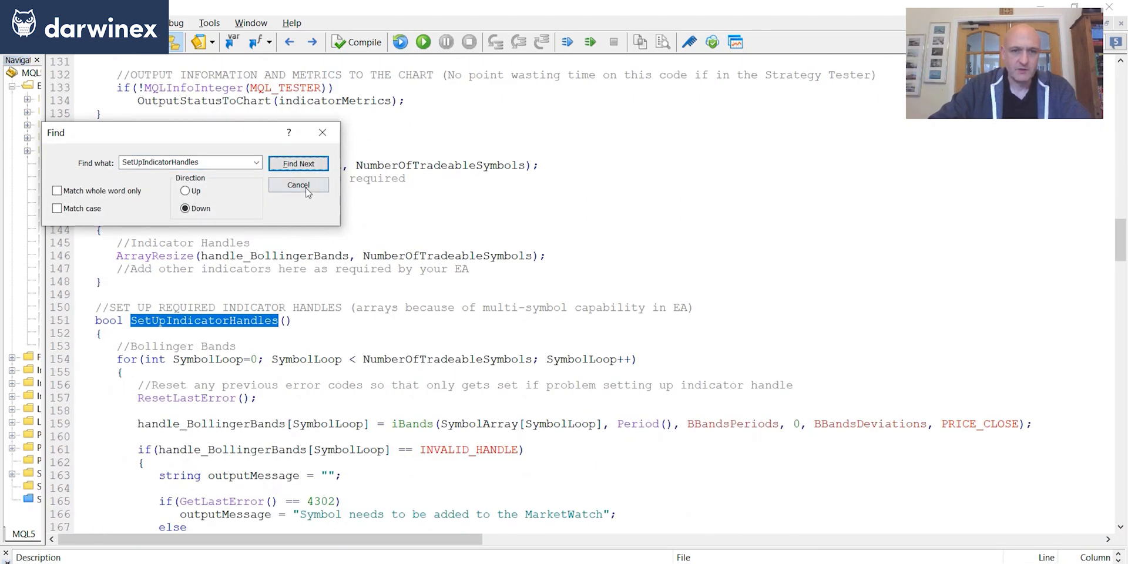
click(298, 185)
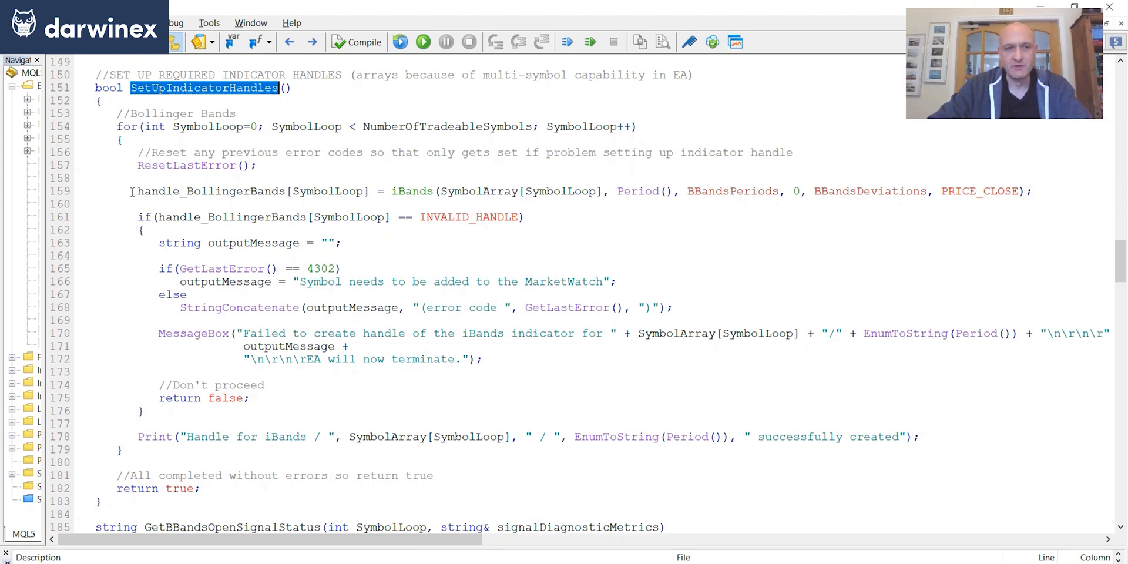
double_click(252, 192)
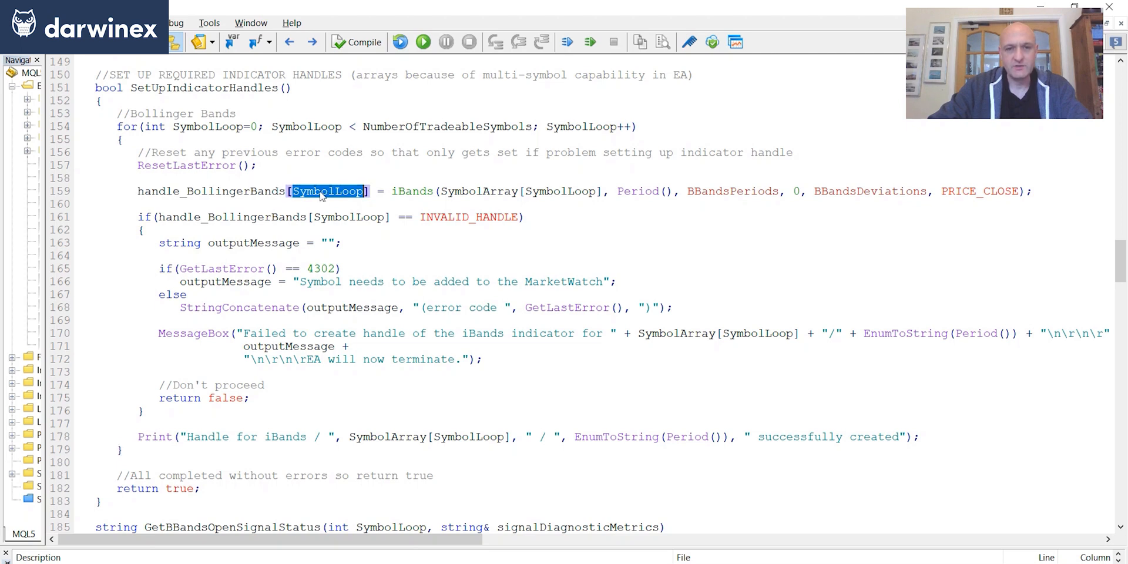
mouse_move(314, 199)
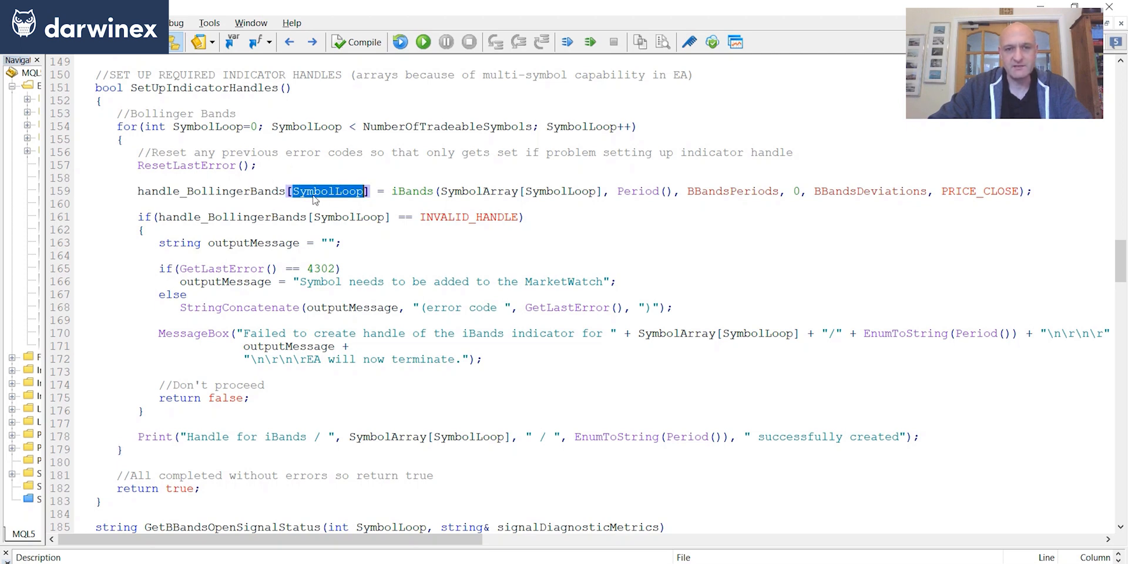
mouse_move(422, 204)
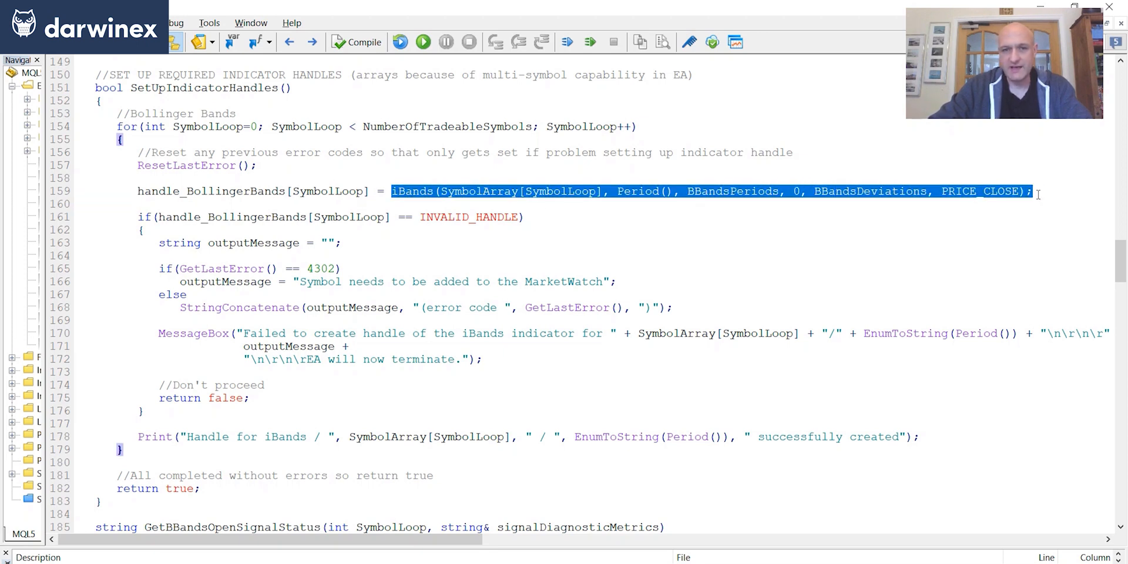
click(416, 191)
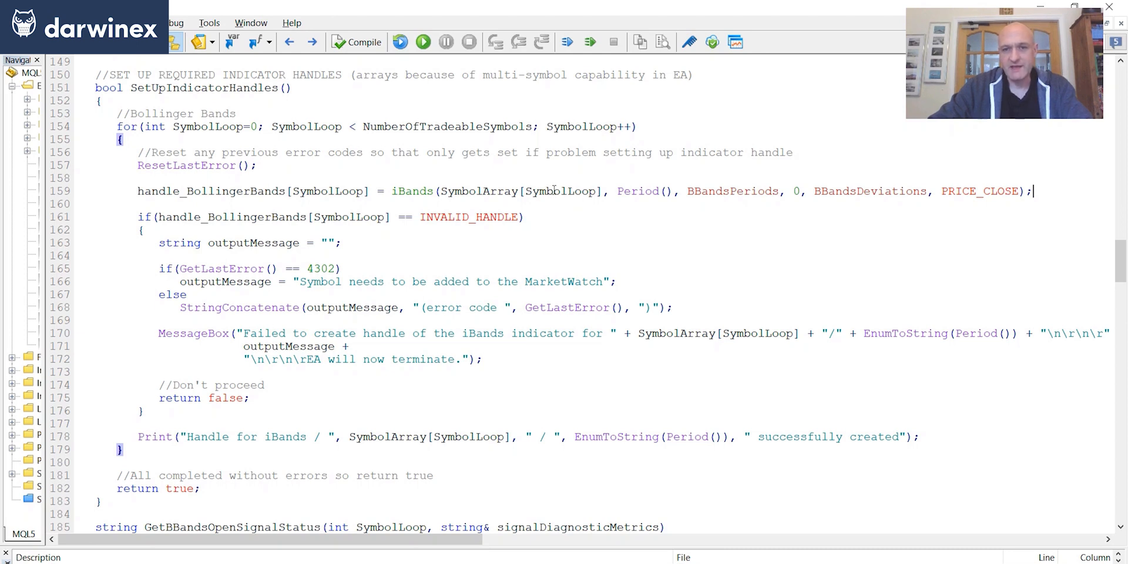
double_click(561, 192)
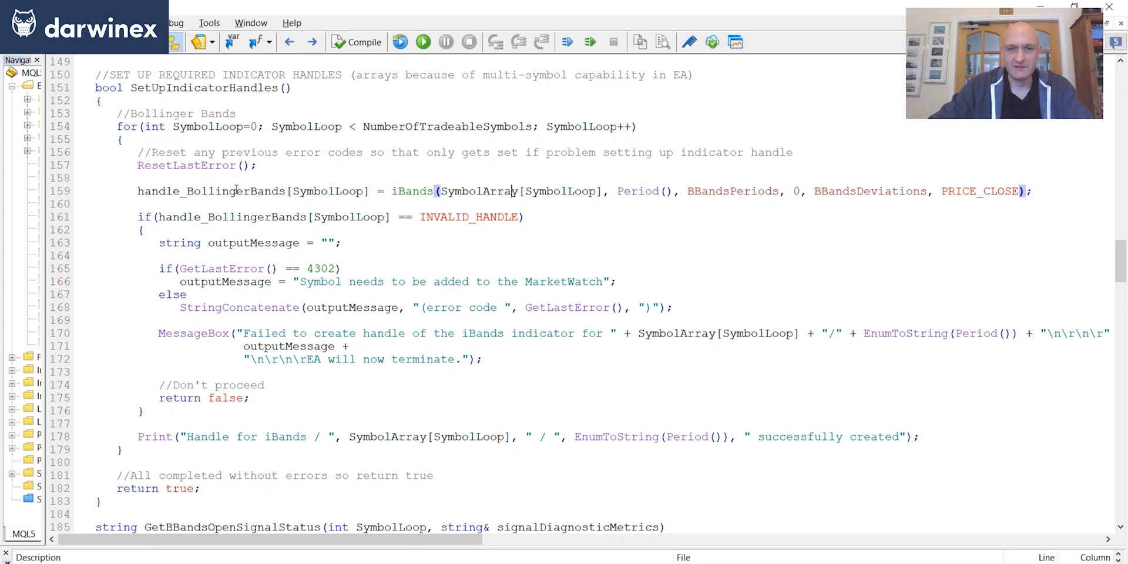
mouse_move(459, 192)
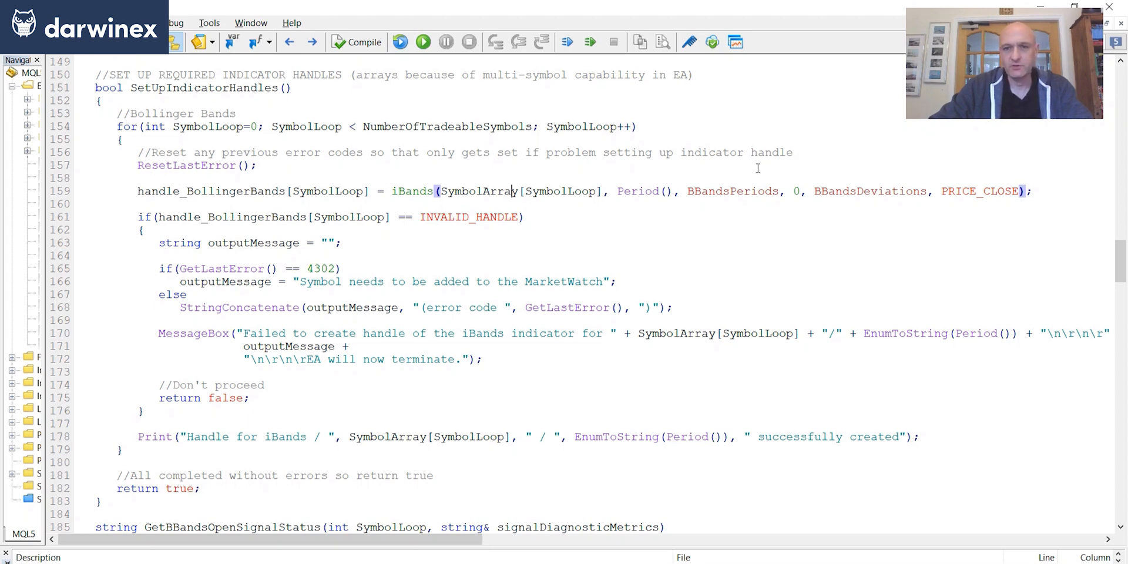
double_click(732, 190)
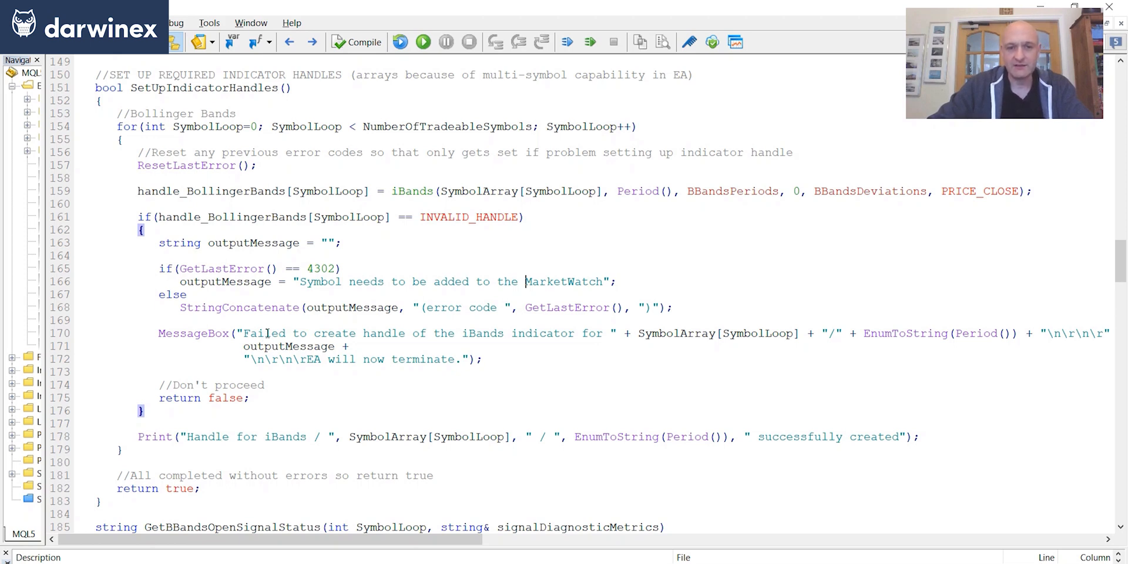
Highlight outputMessage on line 171, then scroll back up to OnInit around line 76.
double_click(289, 346)
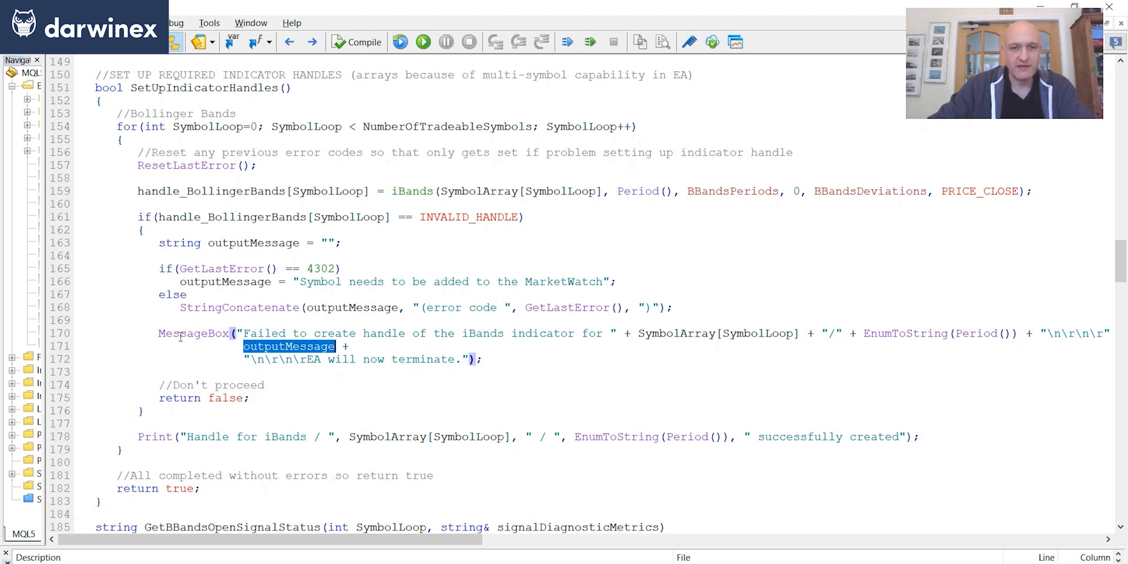
mouse_move(230, 399)
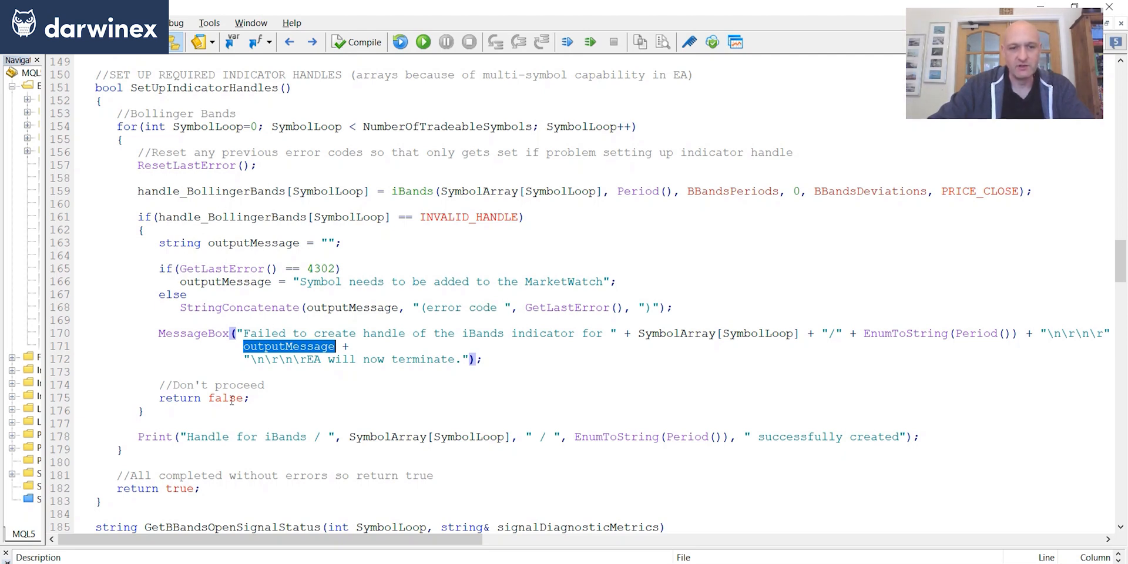
mouse_move(302, 60)
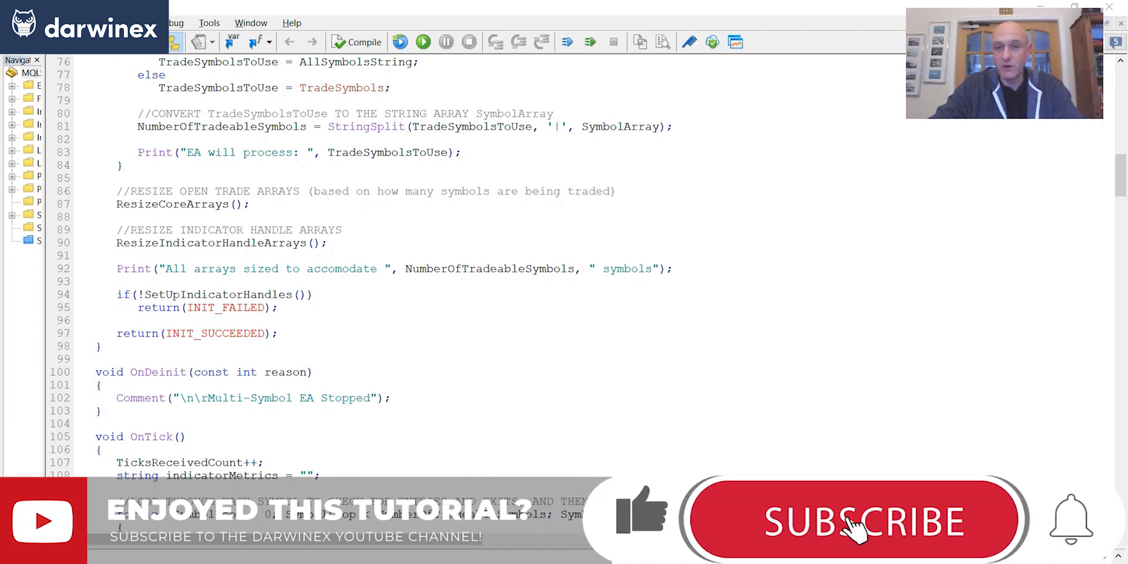
click(852, 522)
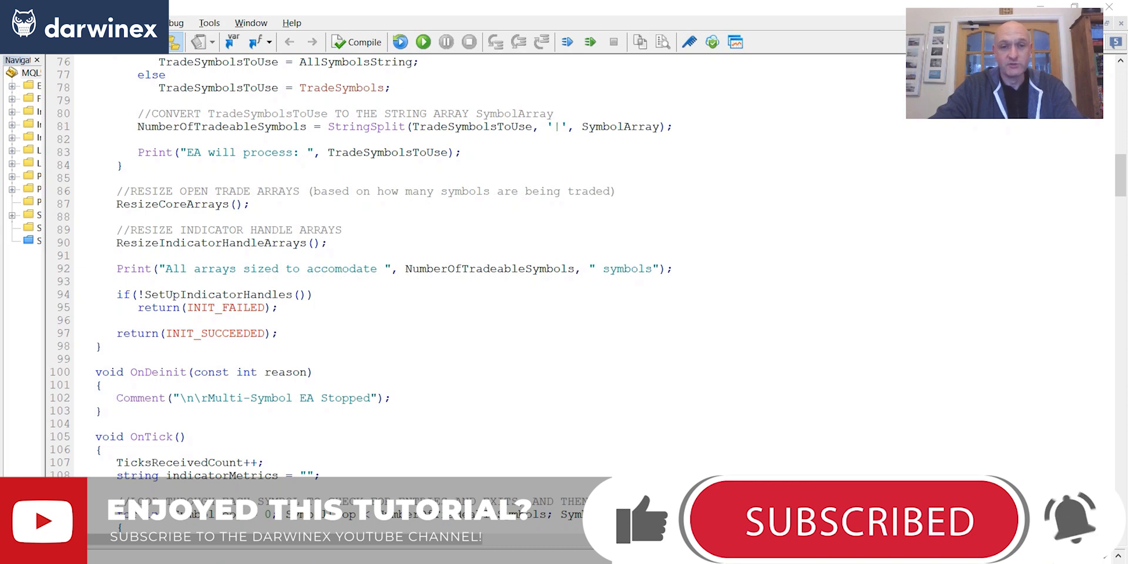